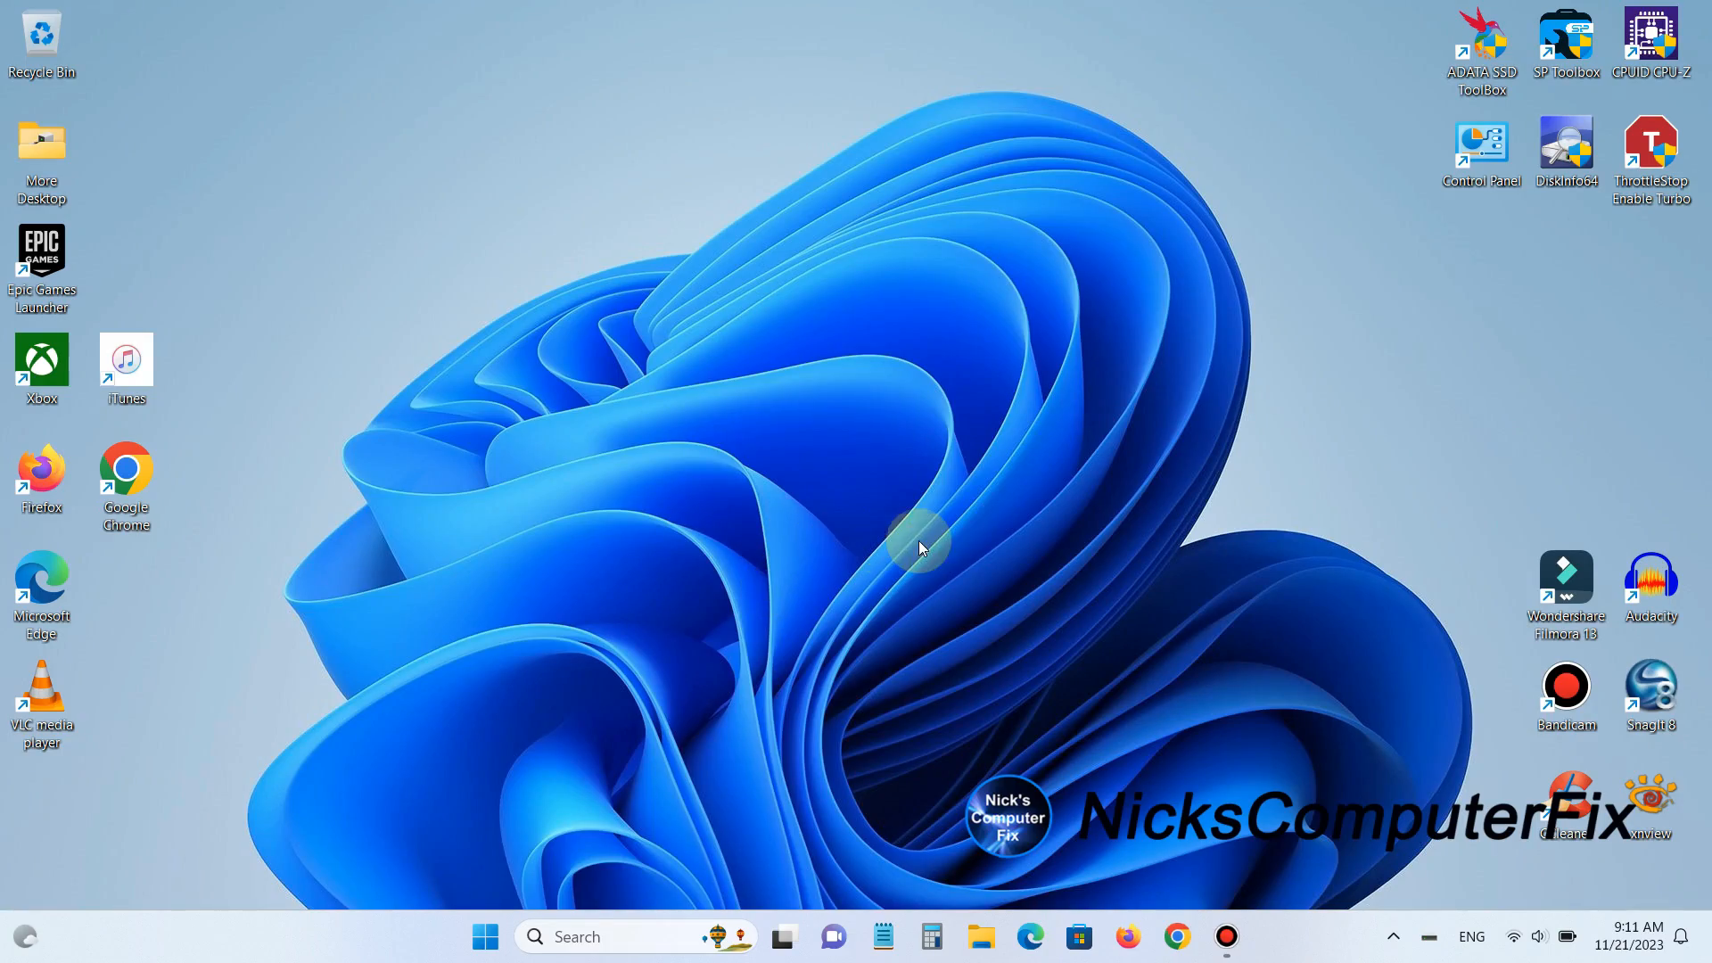
mouse_move(1514, 936)
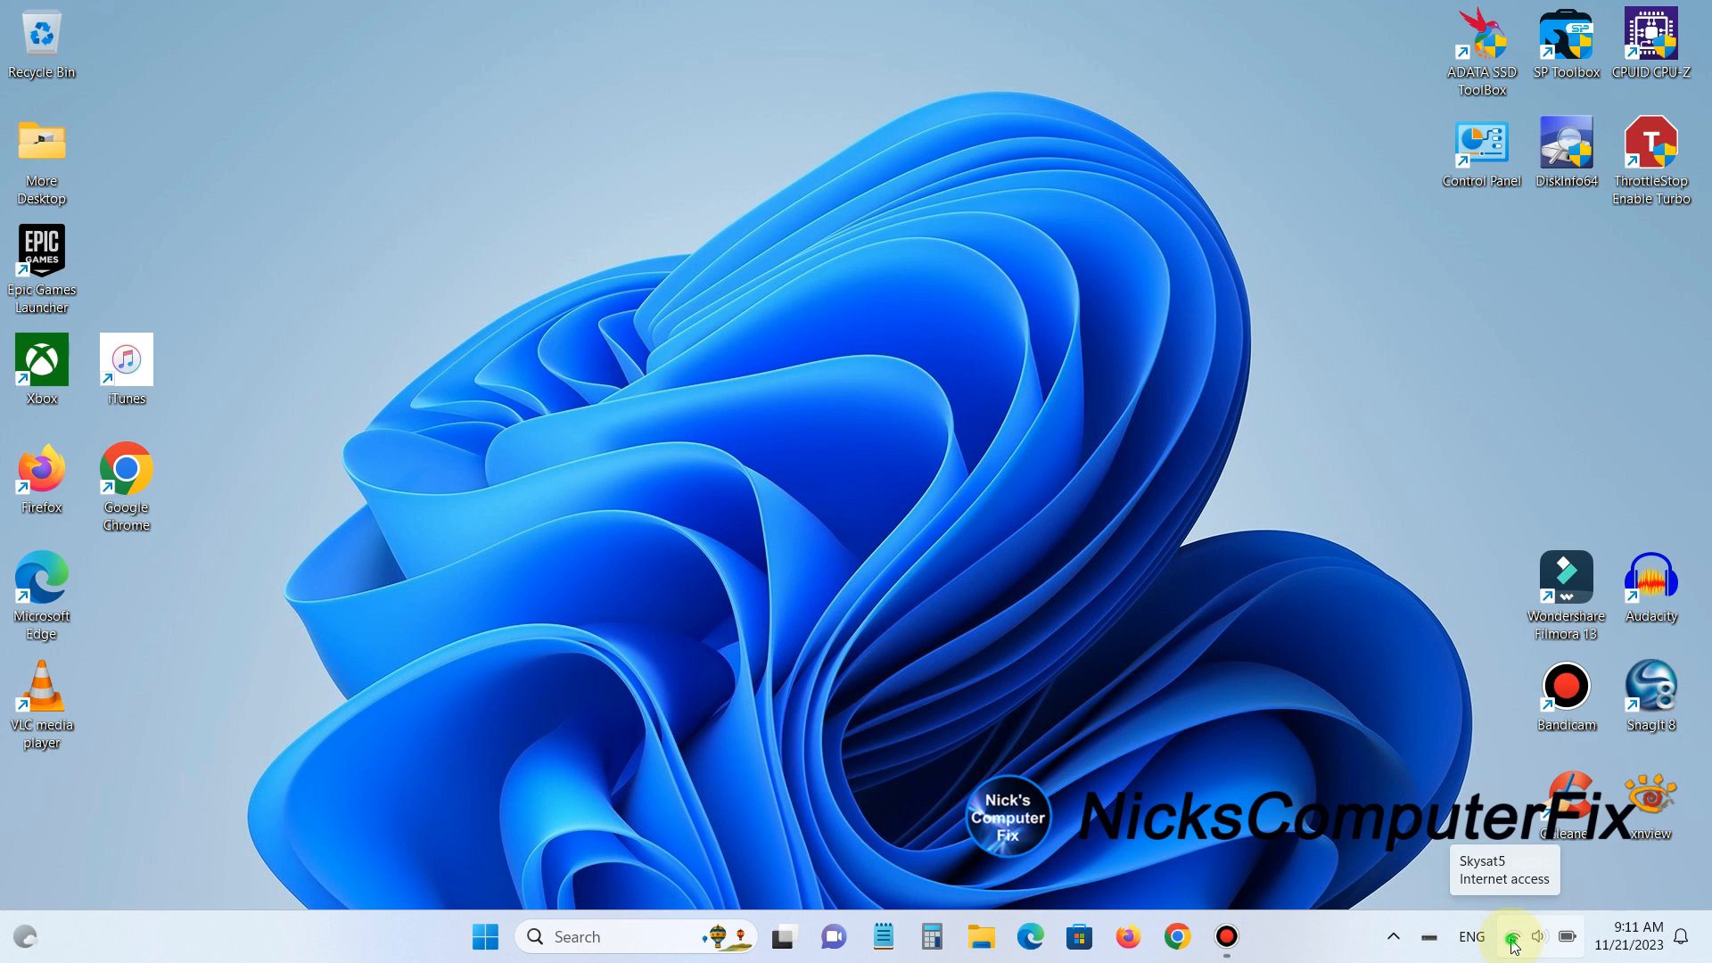
- Join the open NETGEAR_EXT network from the taskbar Wi-Fi list
left_click(1510, 936)
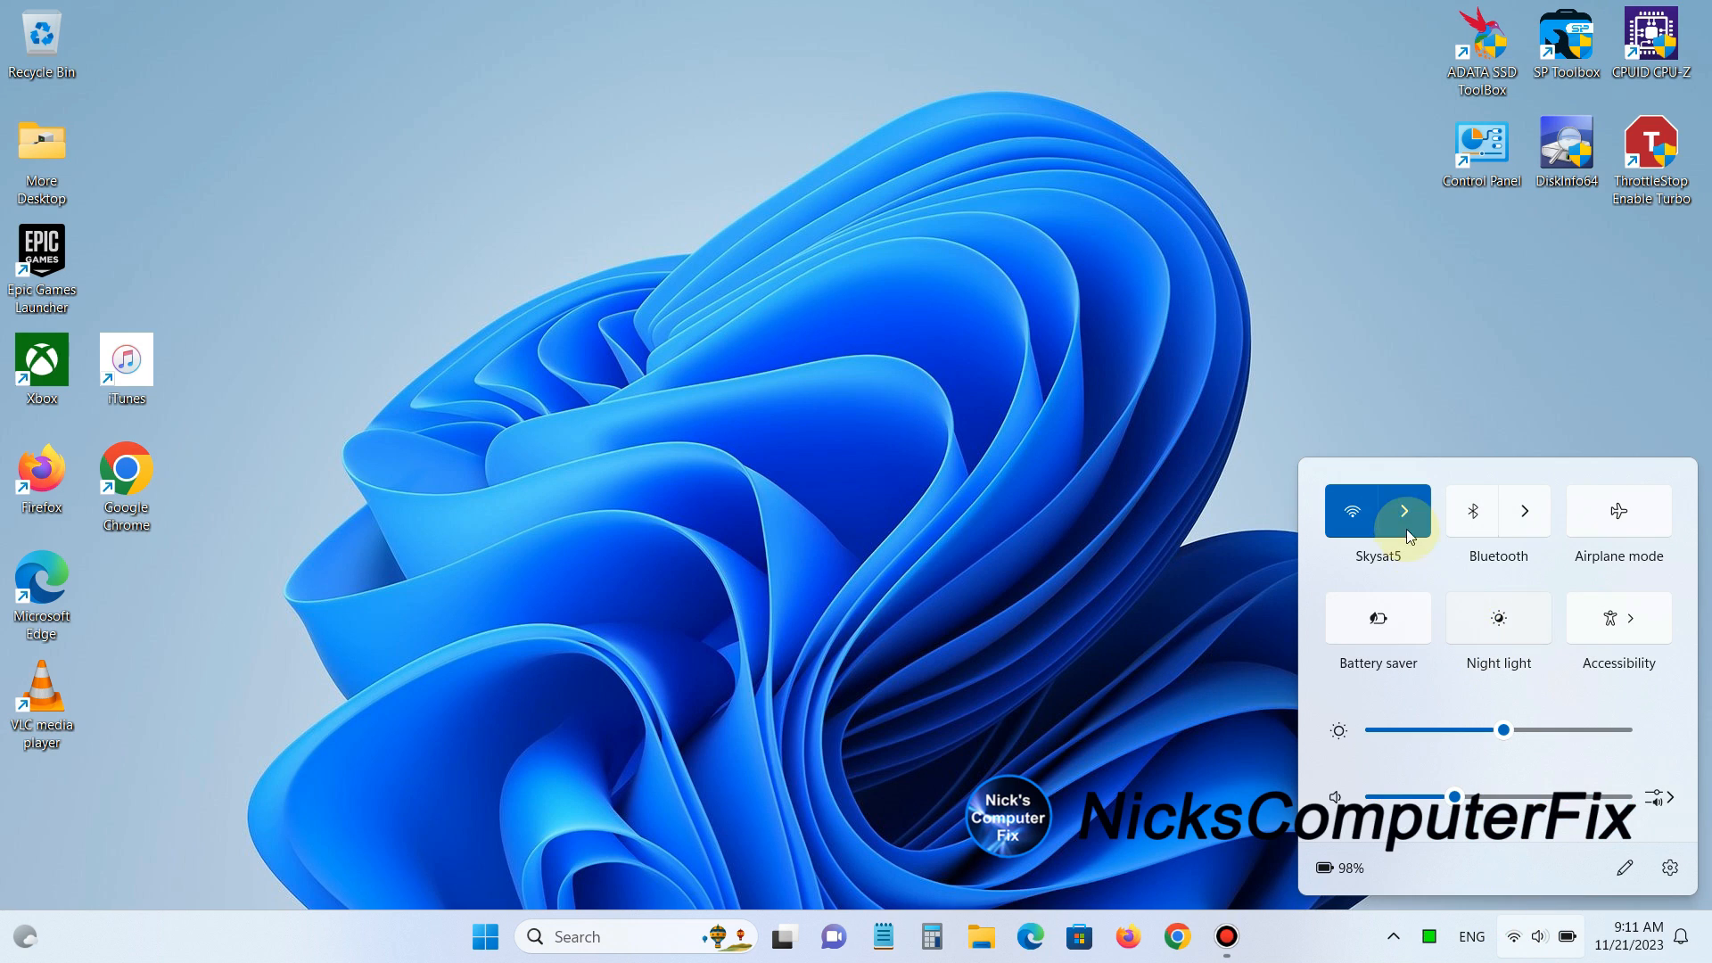
left_click(1403, 512)
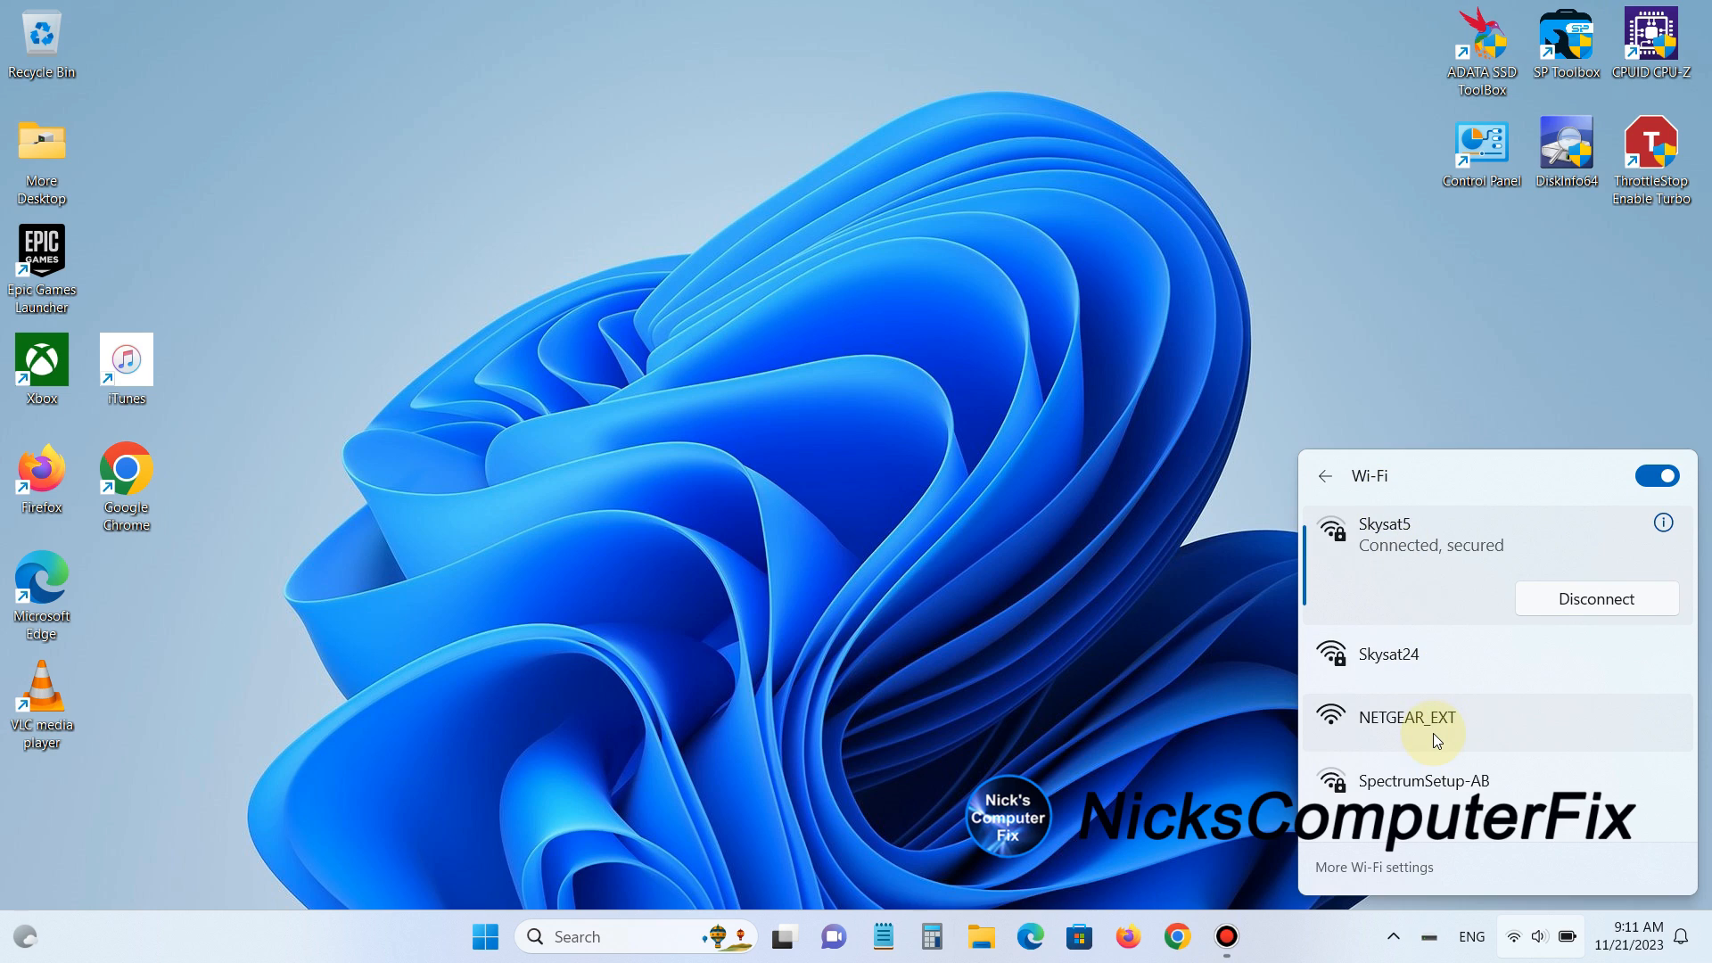
left_click(1406, 717)
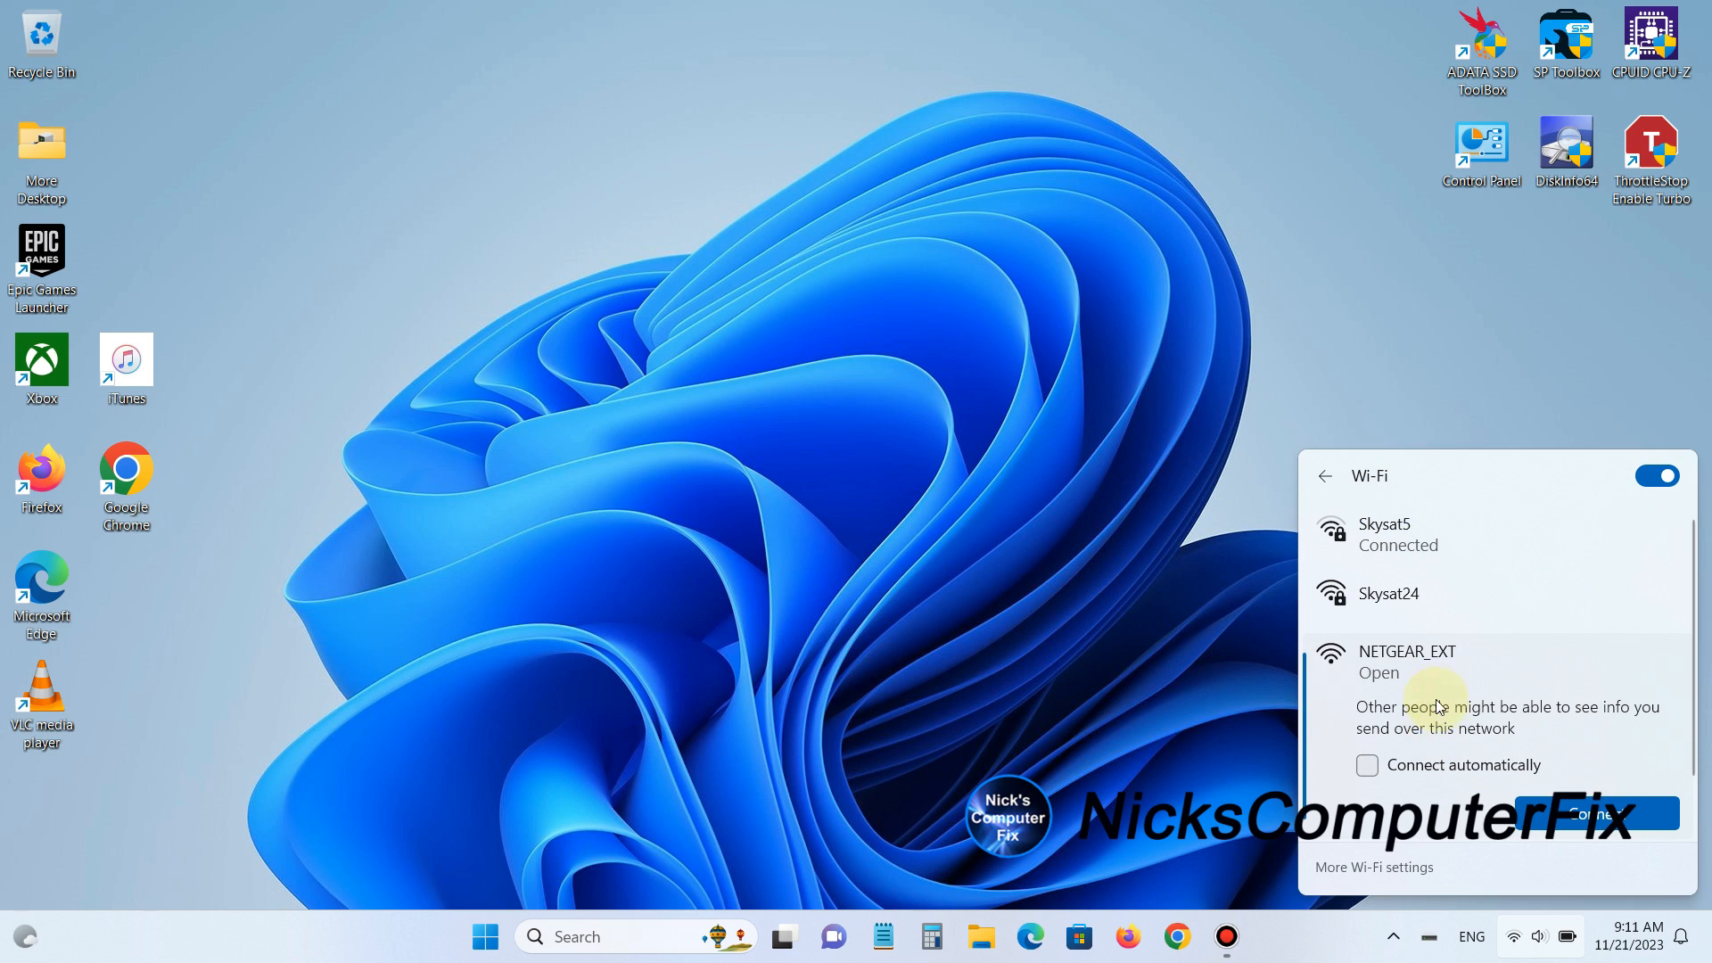
left_click(1593, 813)
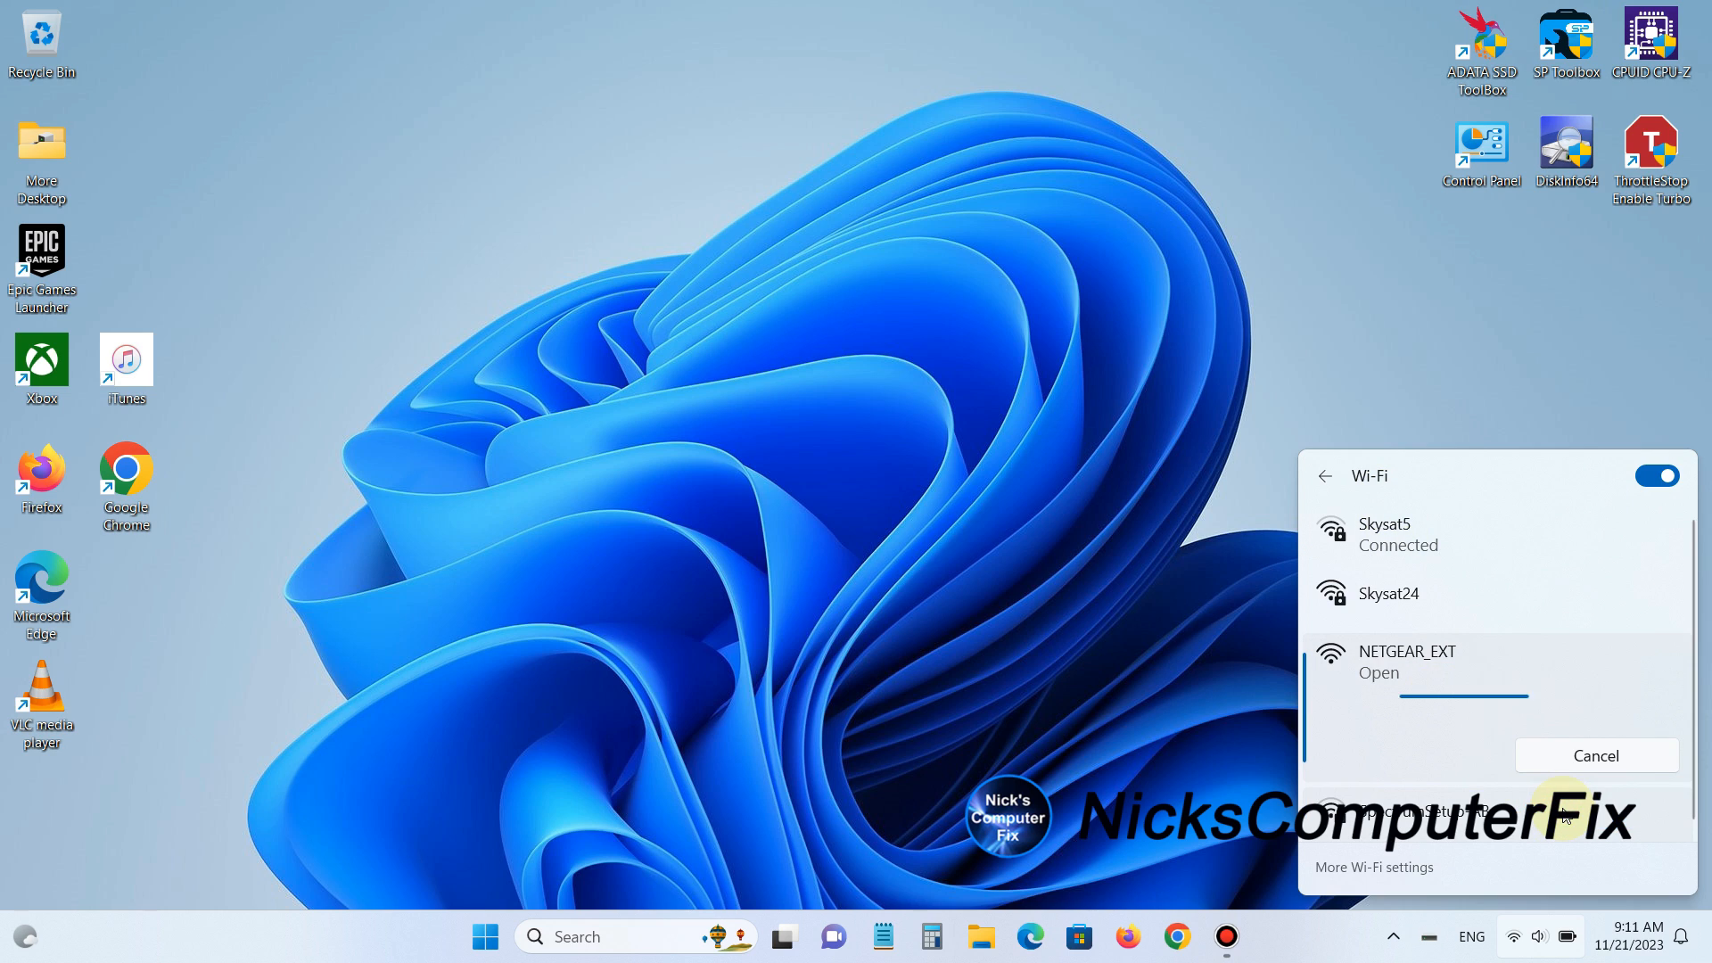
left_click(1407, 660)
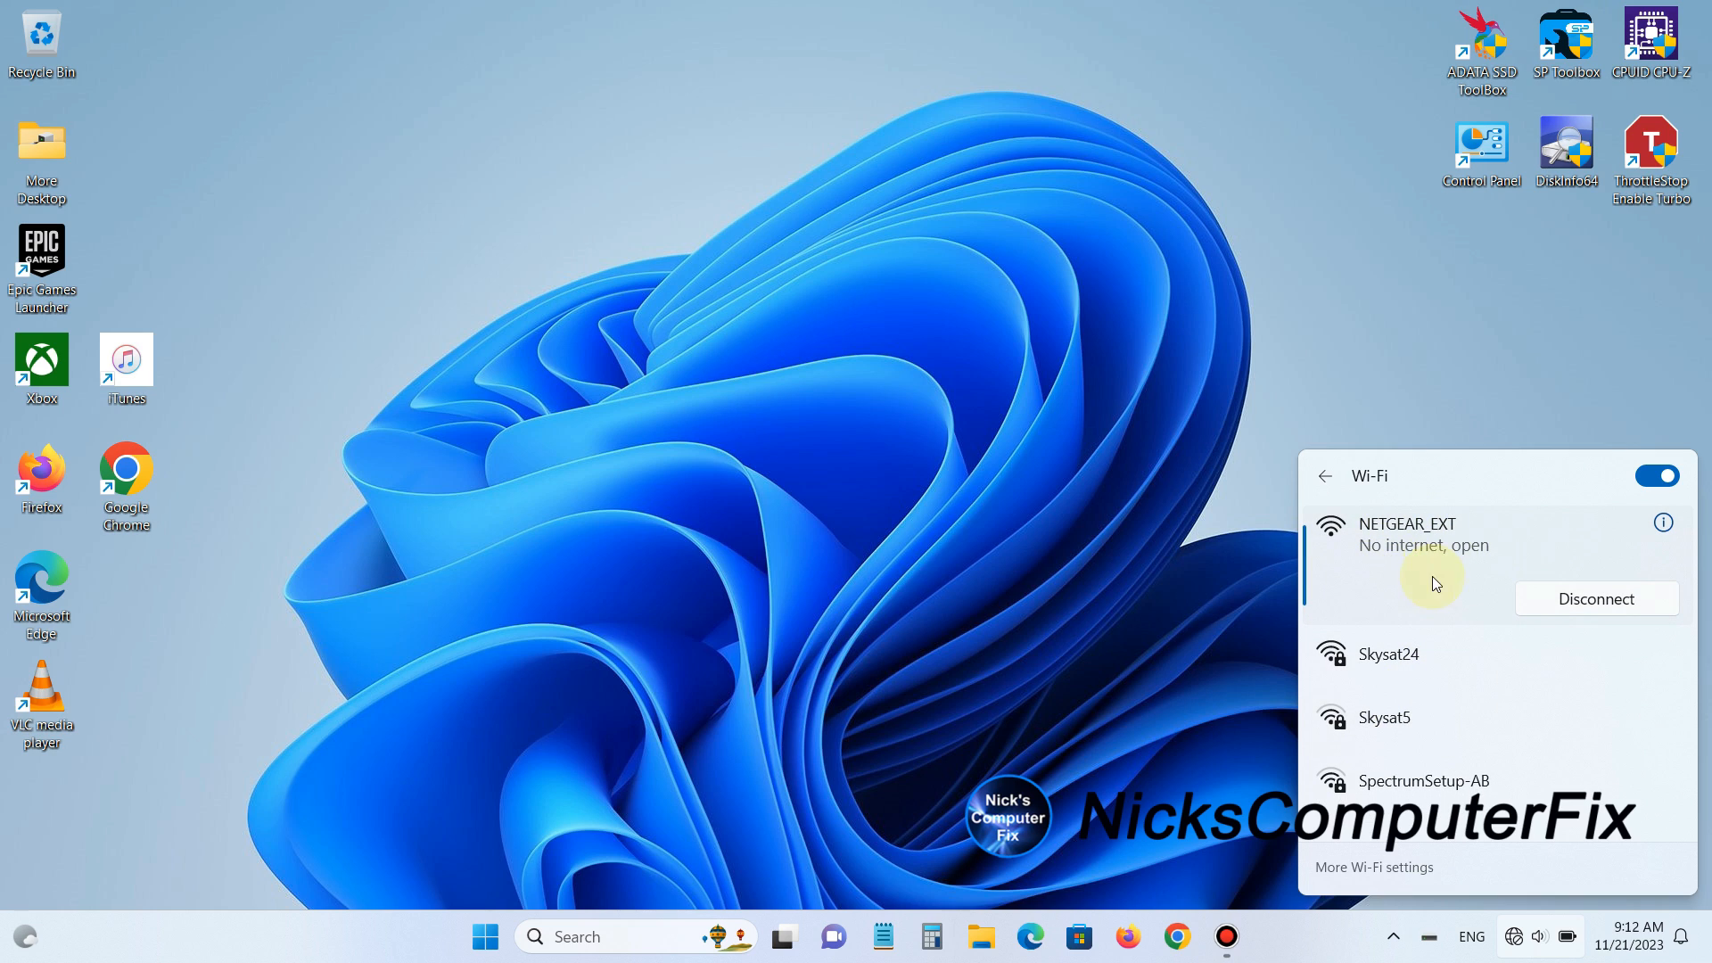
mouse_move(1416, 570)
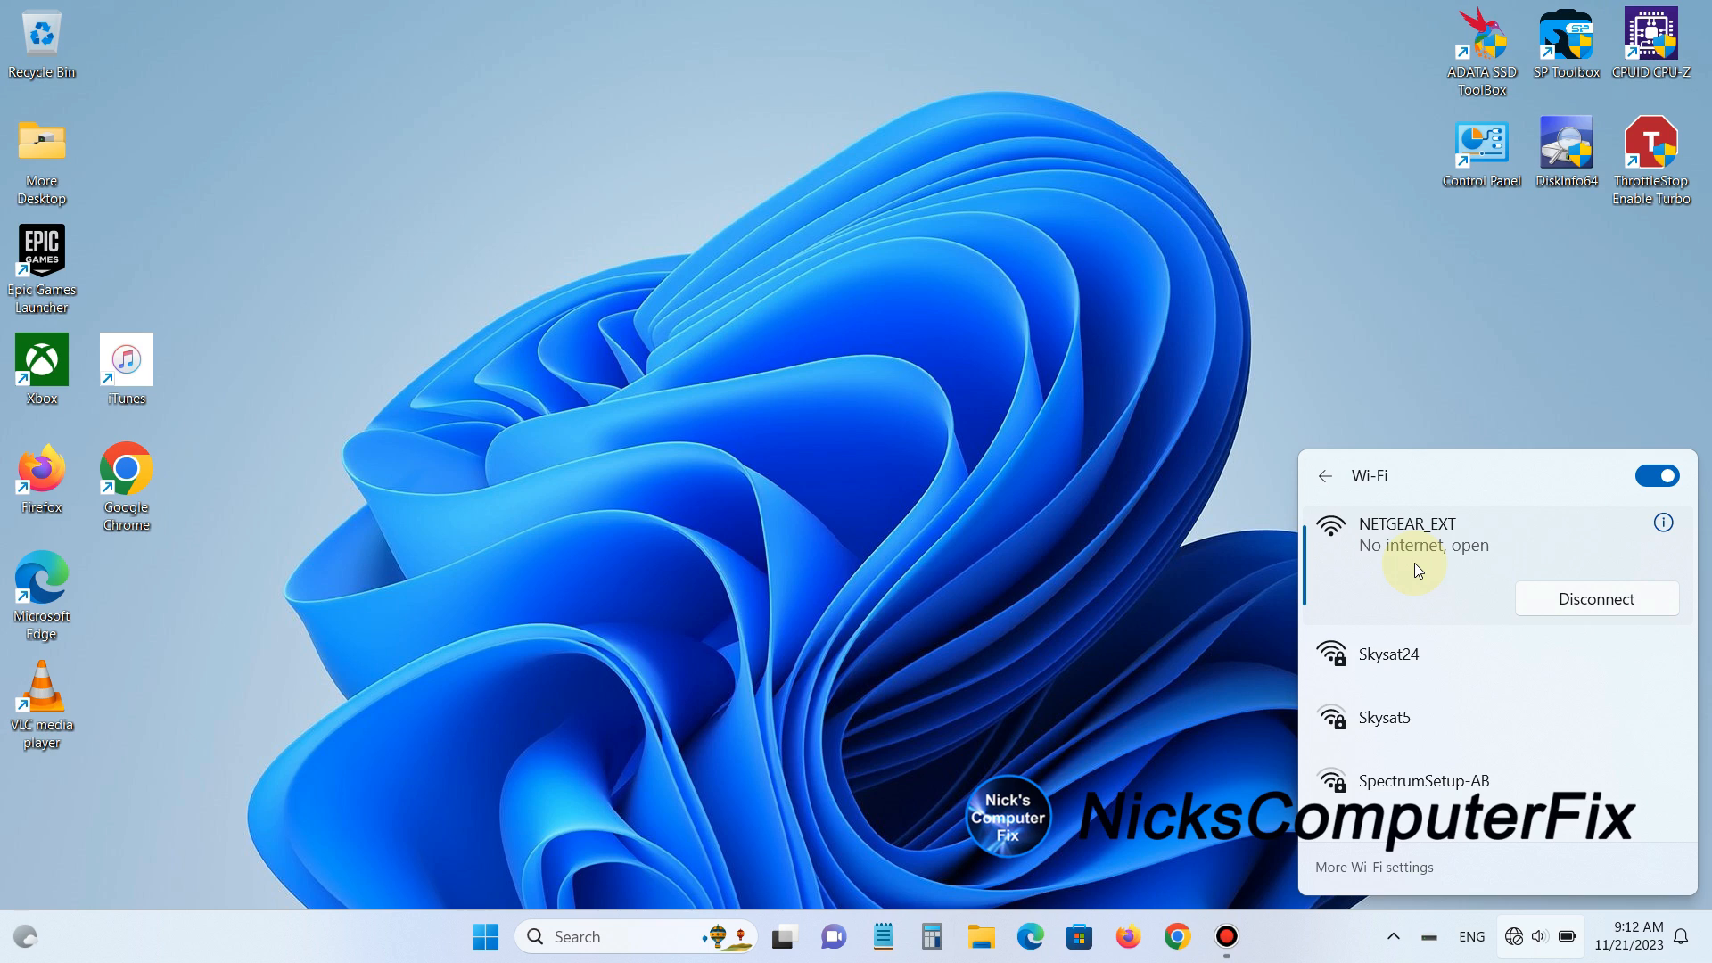
mouse_move(1034, 547)
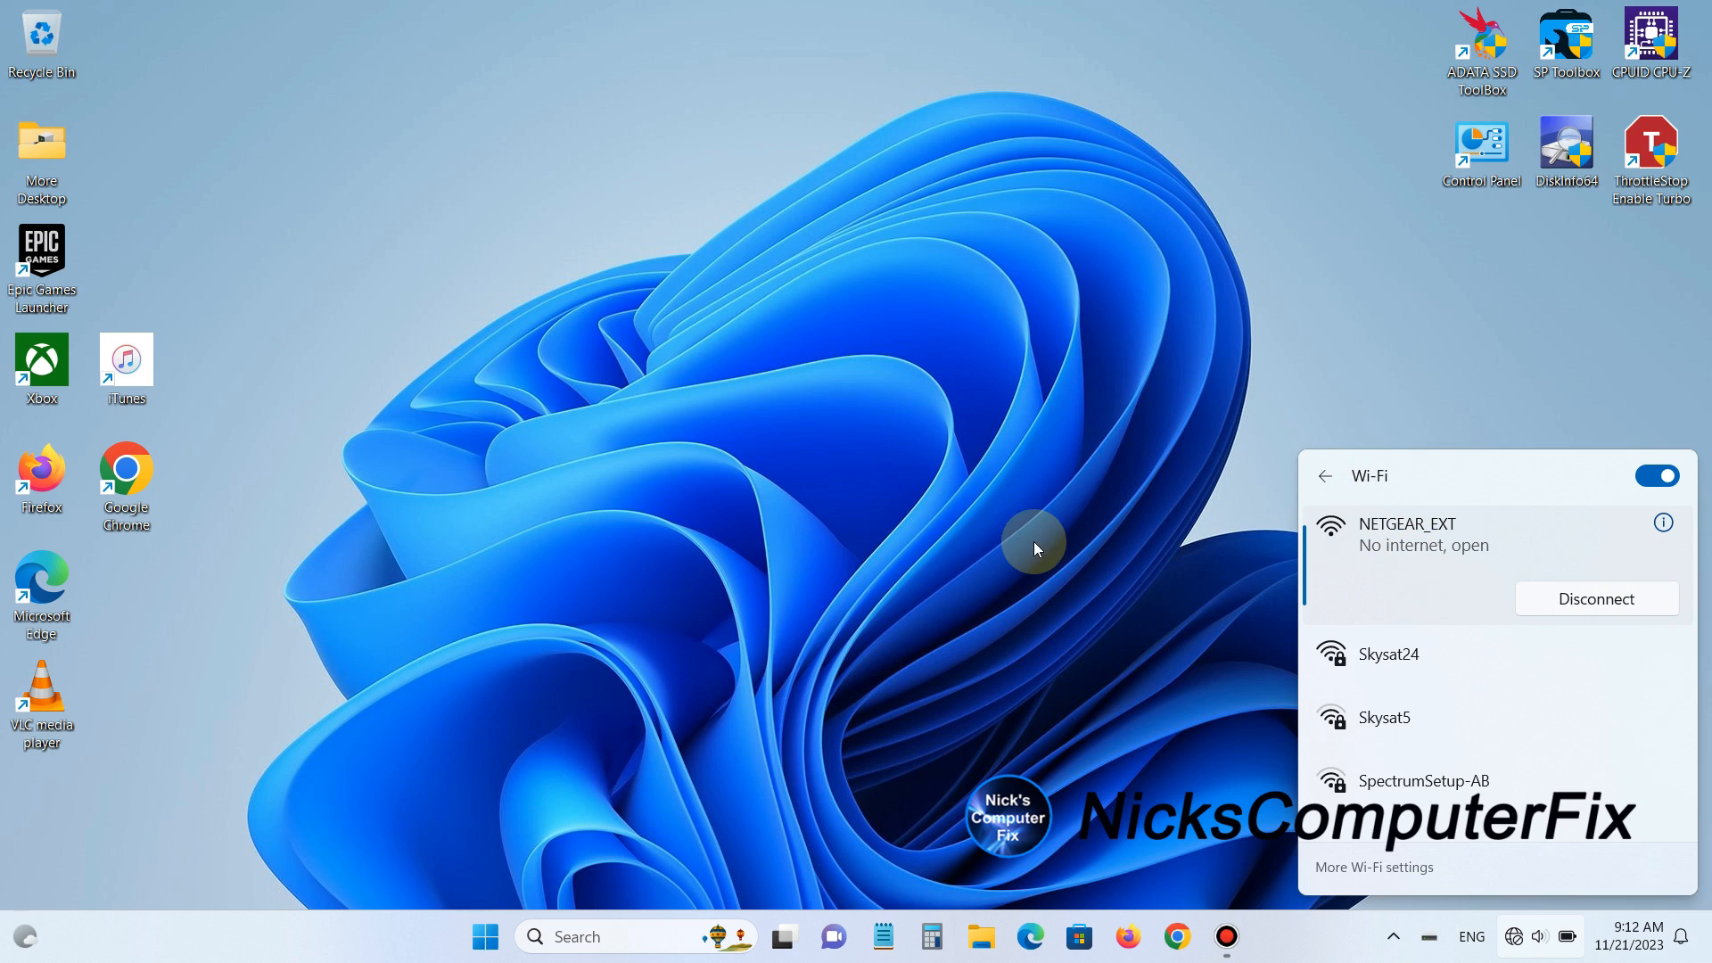
mouse_move(1054, 546)
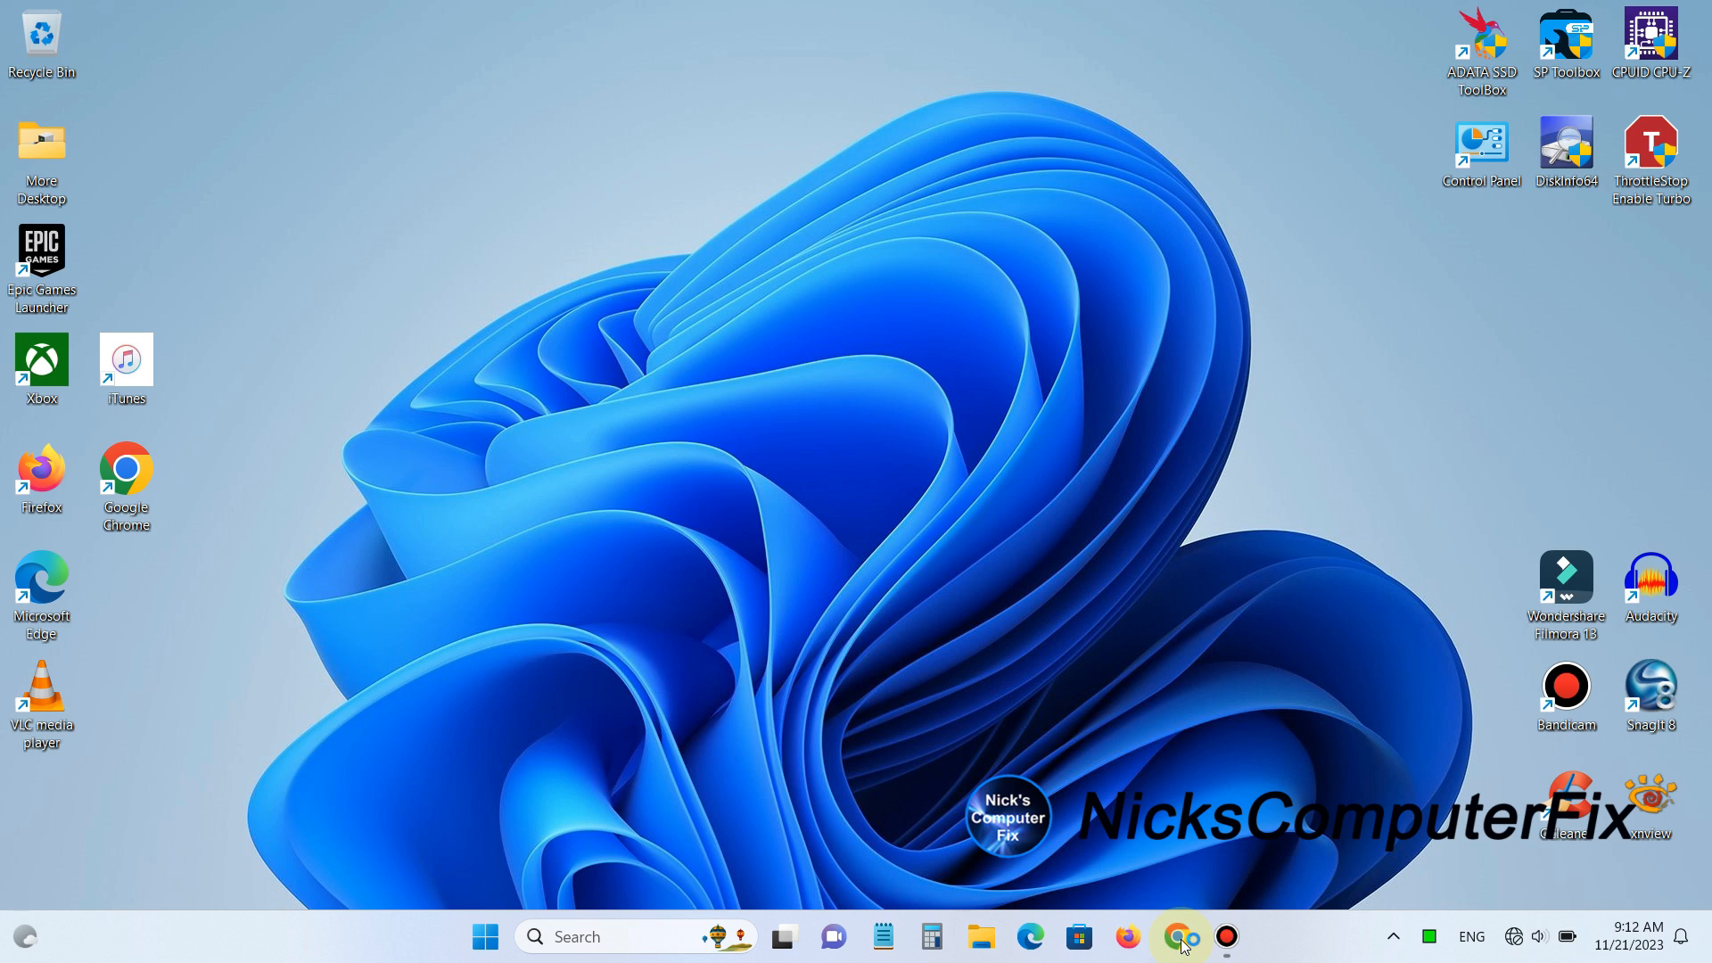
left_click(1179, 936)
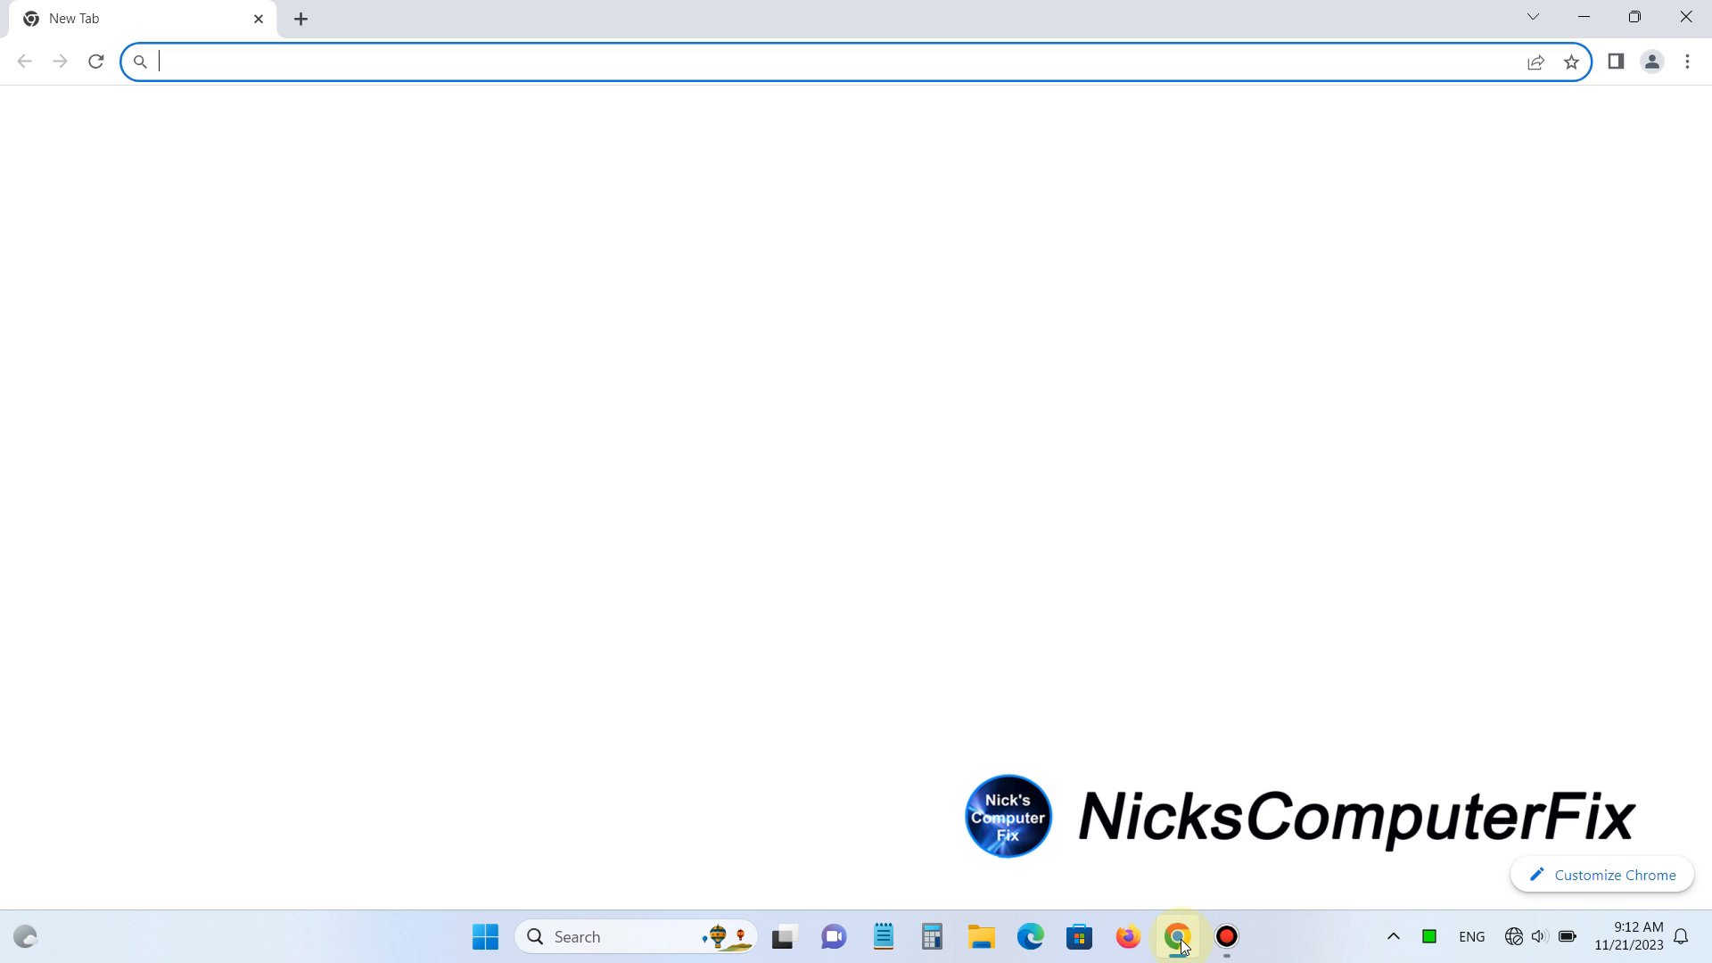
type("www.mywi")
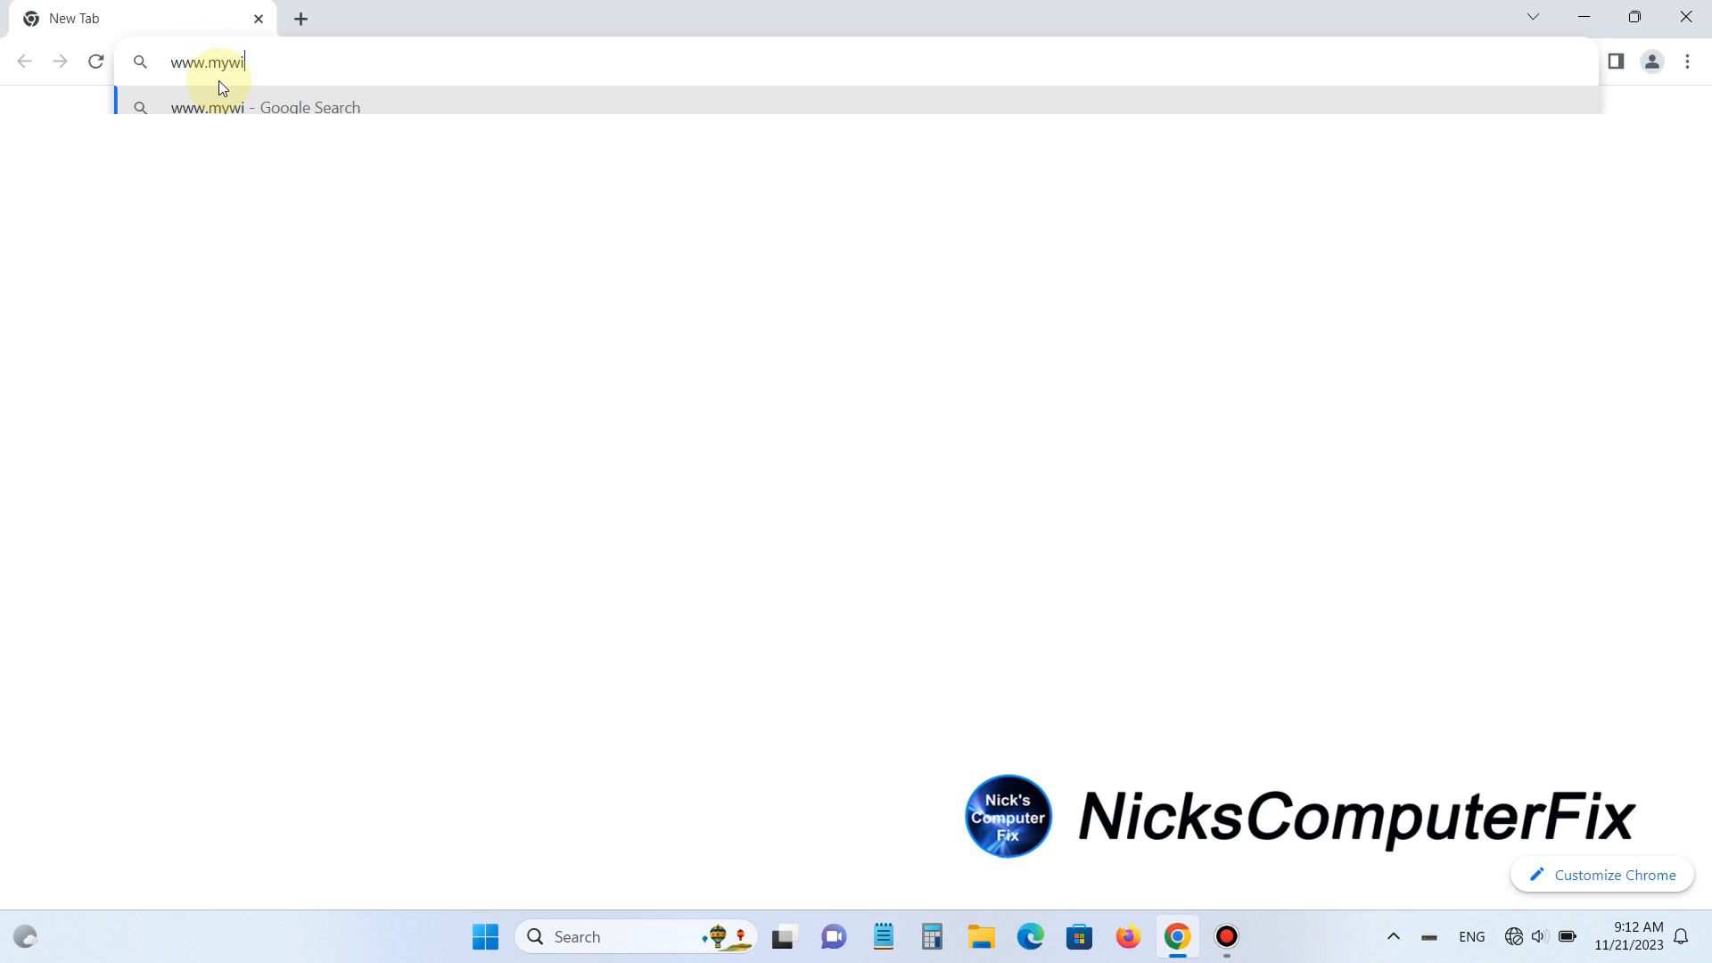
type("fi")
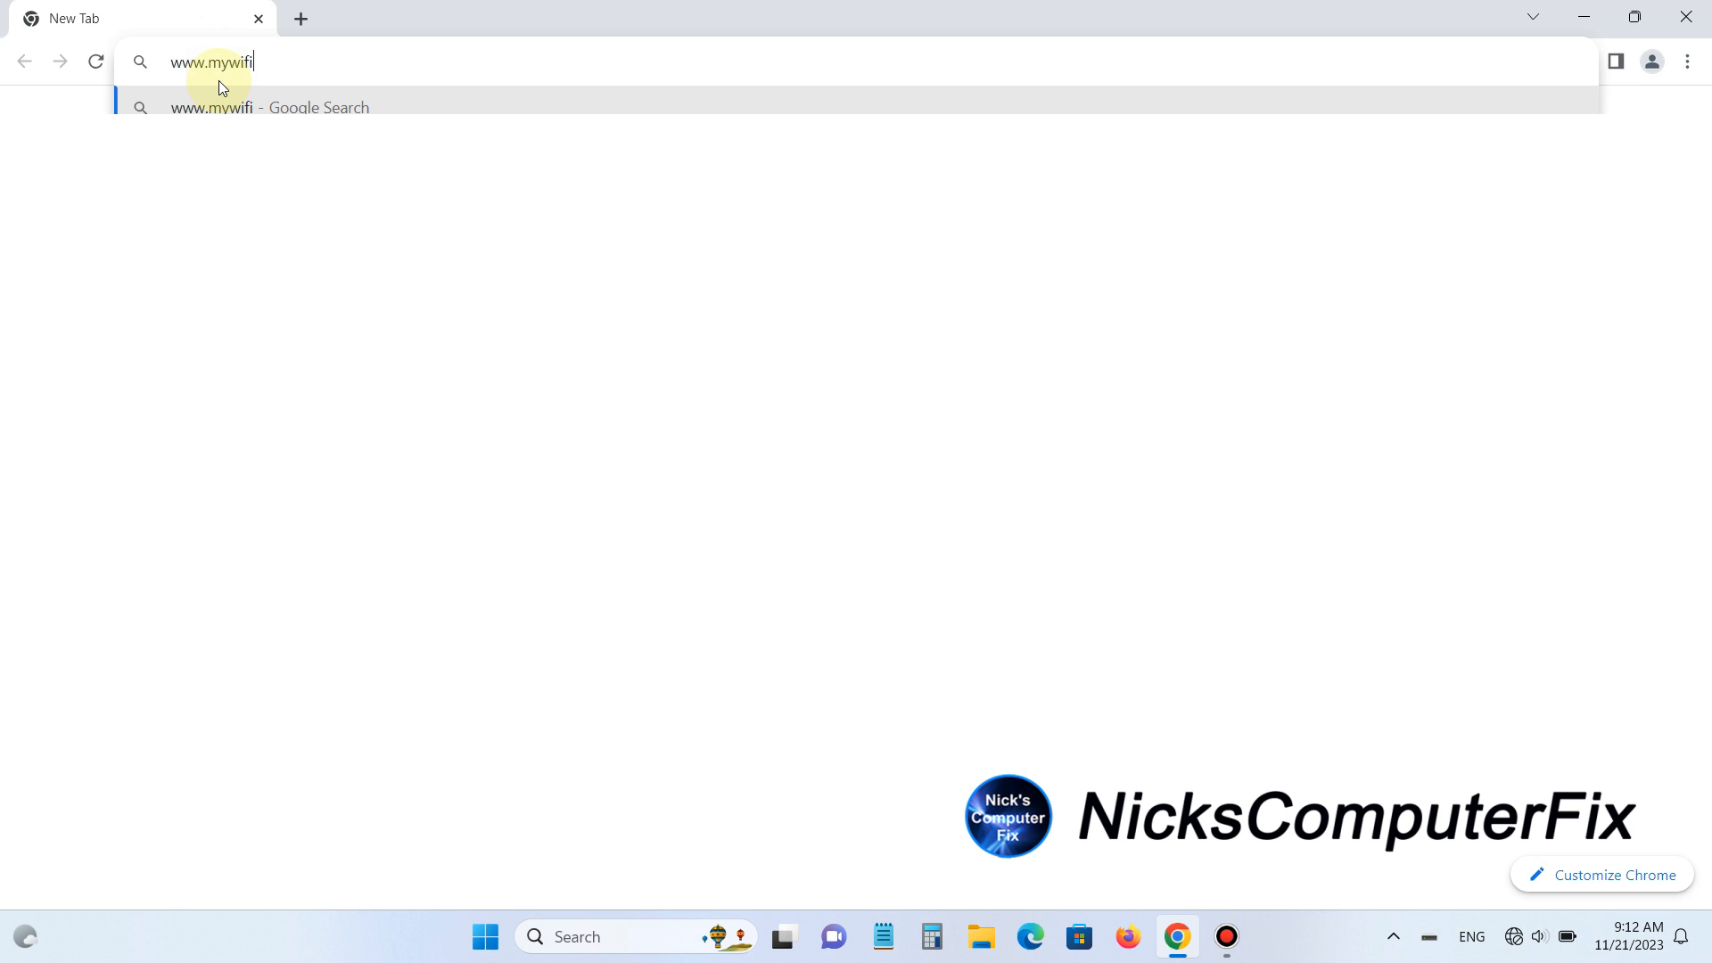
type("ext.net")
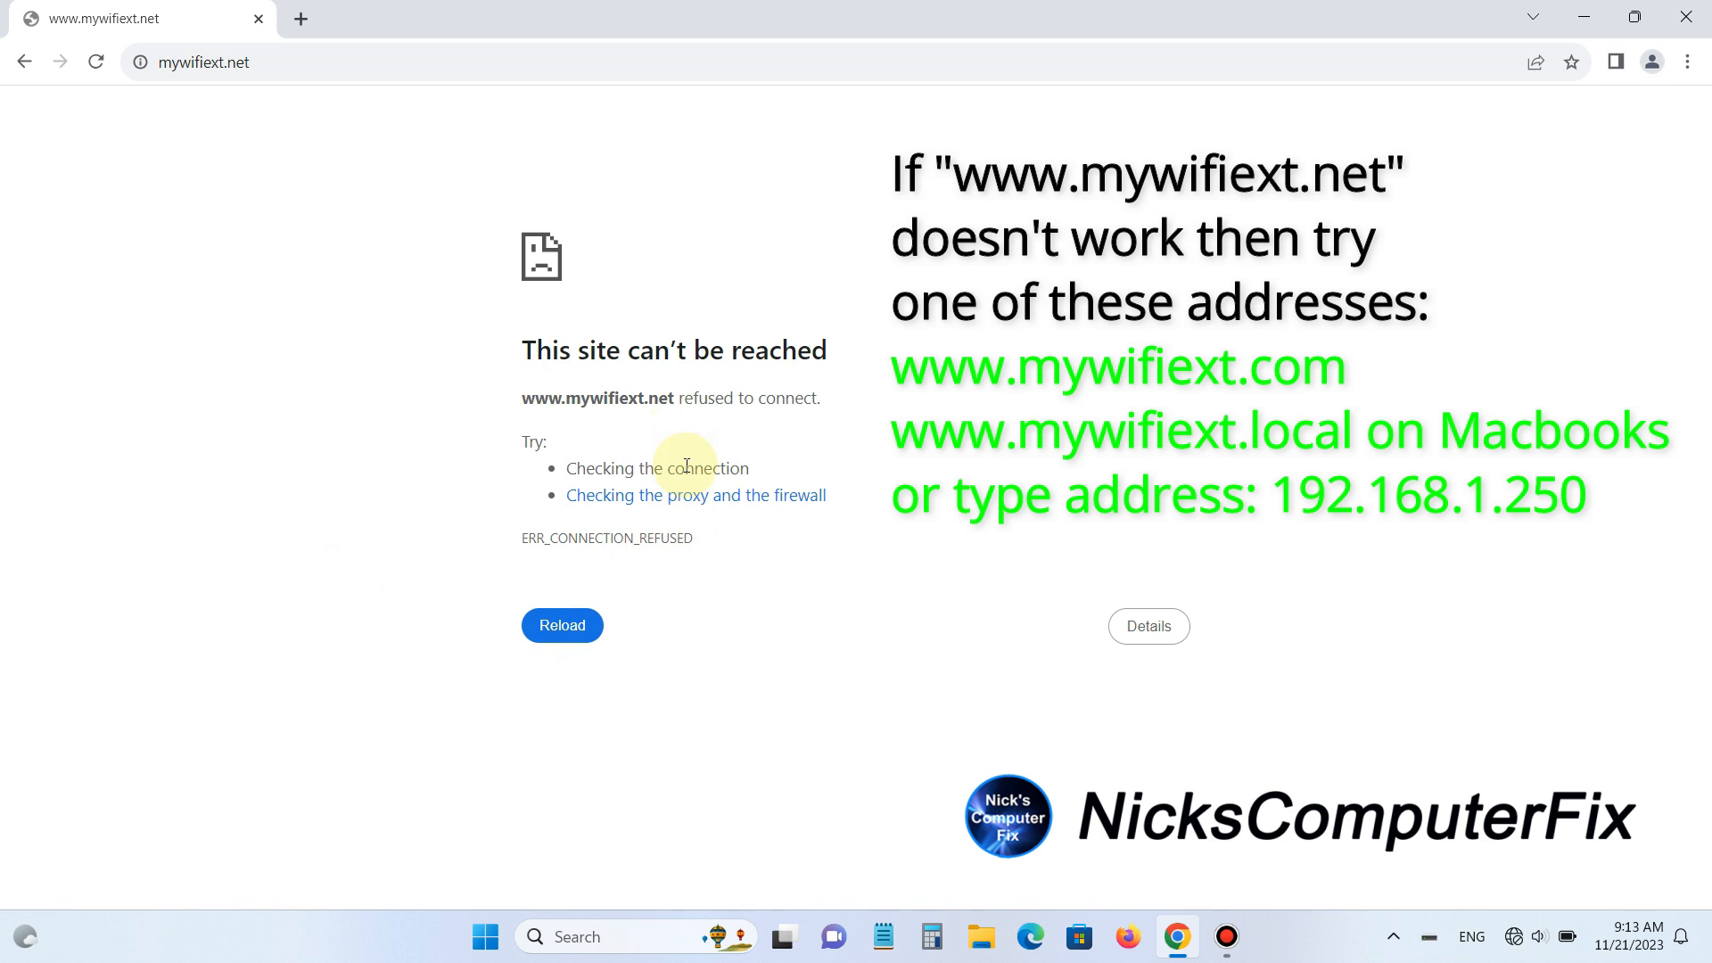
mouse_move(417, 243)
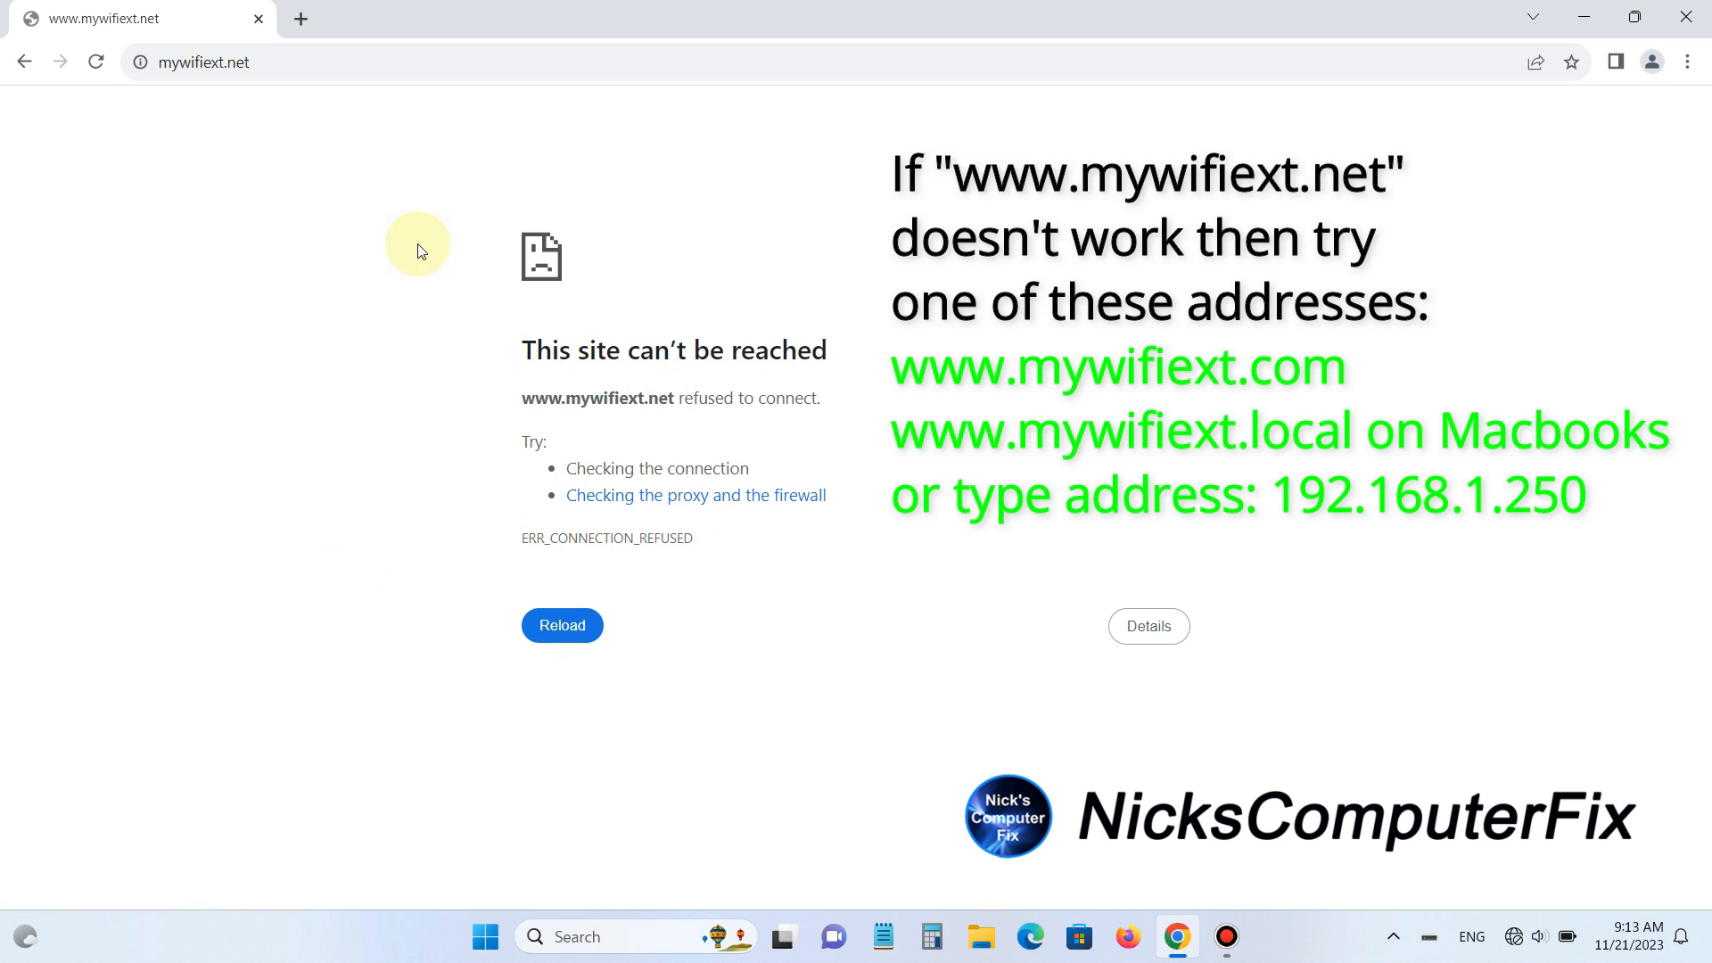
type("www.mywifi")
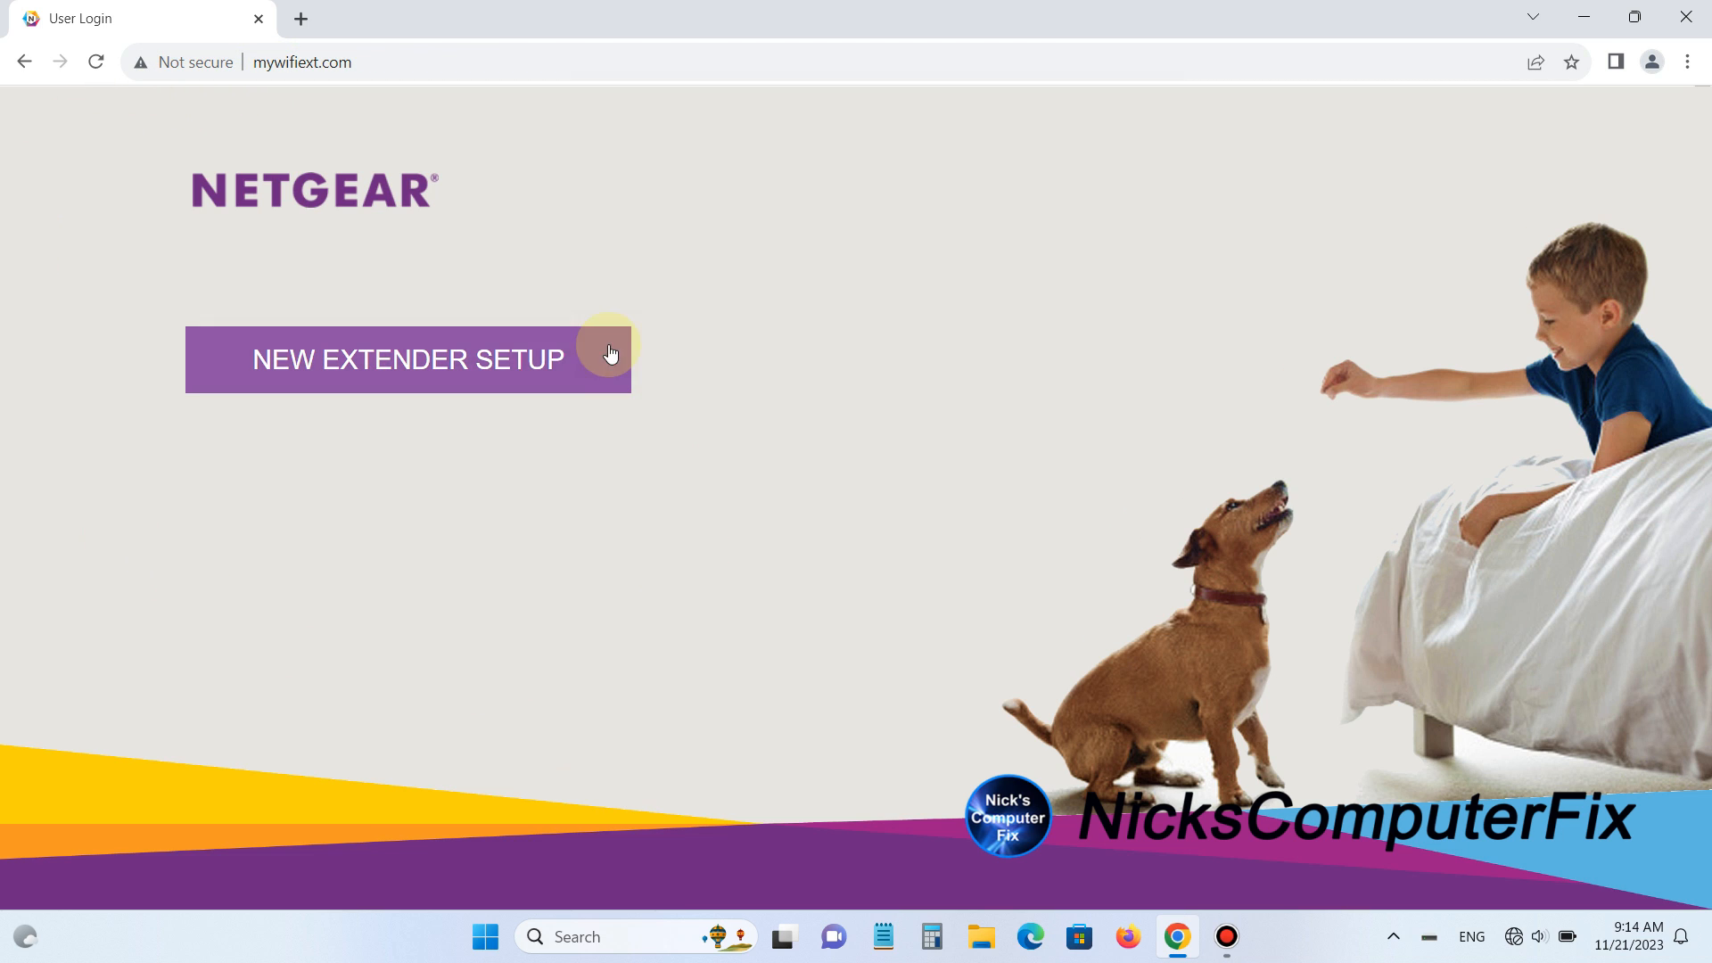
mouse_move(392, 439)
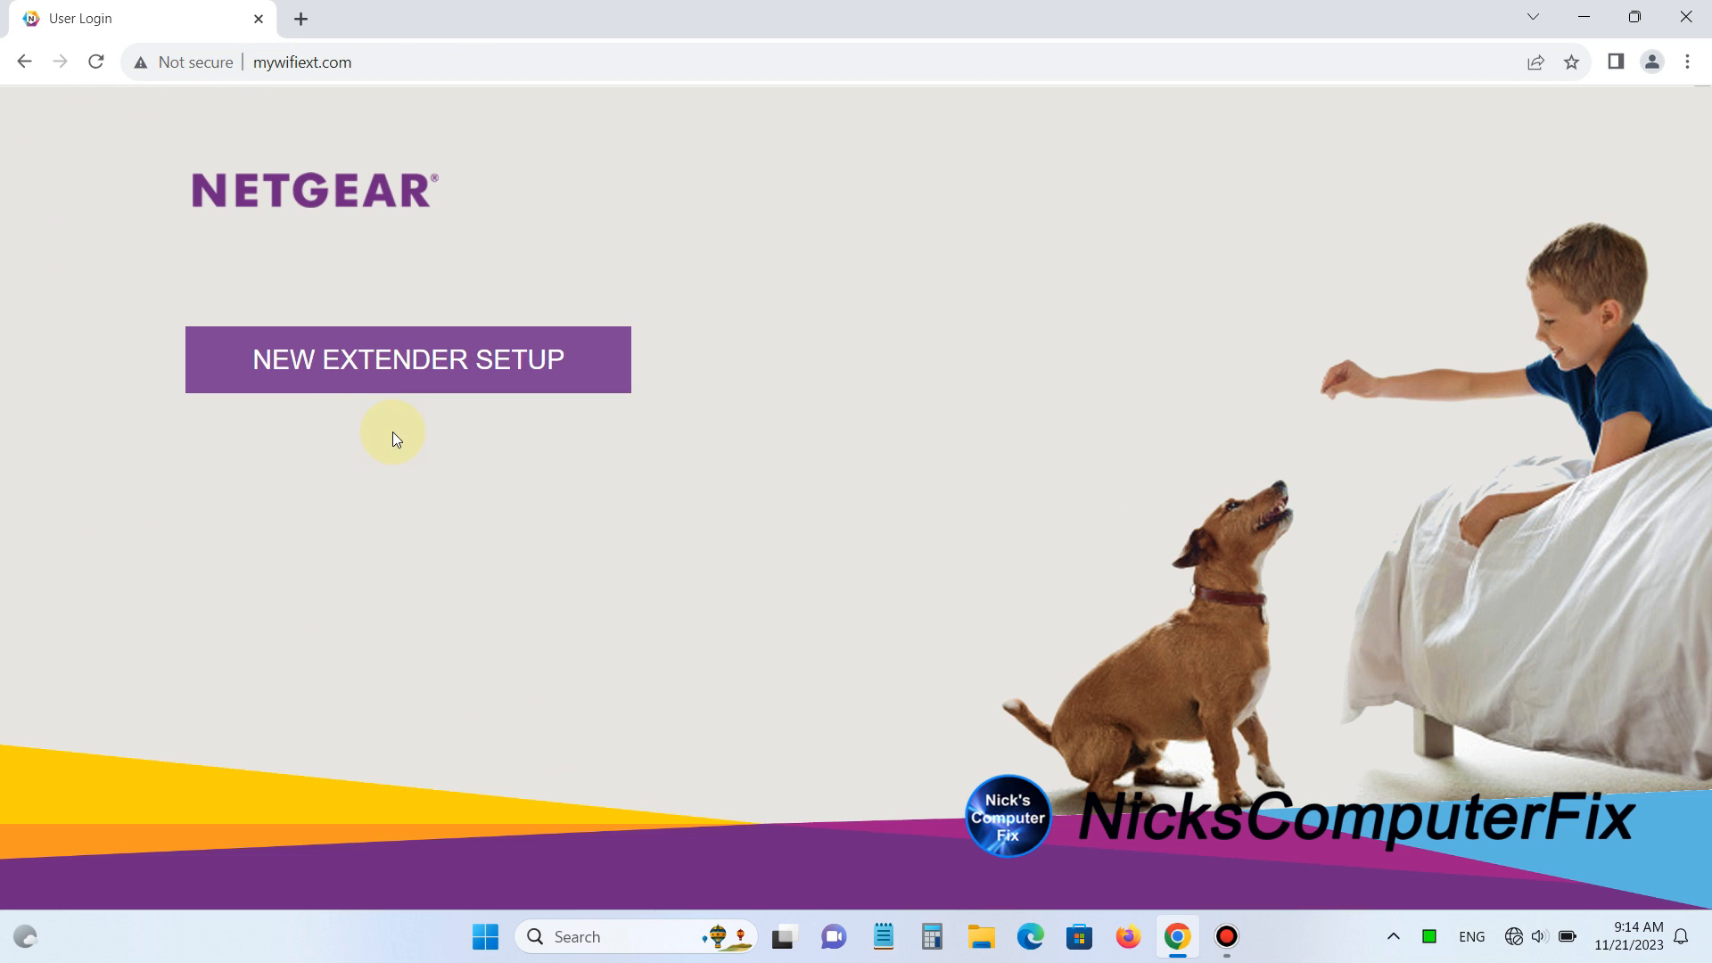
mouse_move(390, 408)
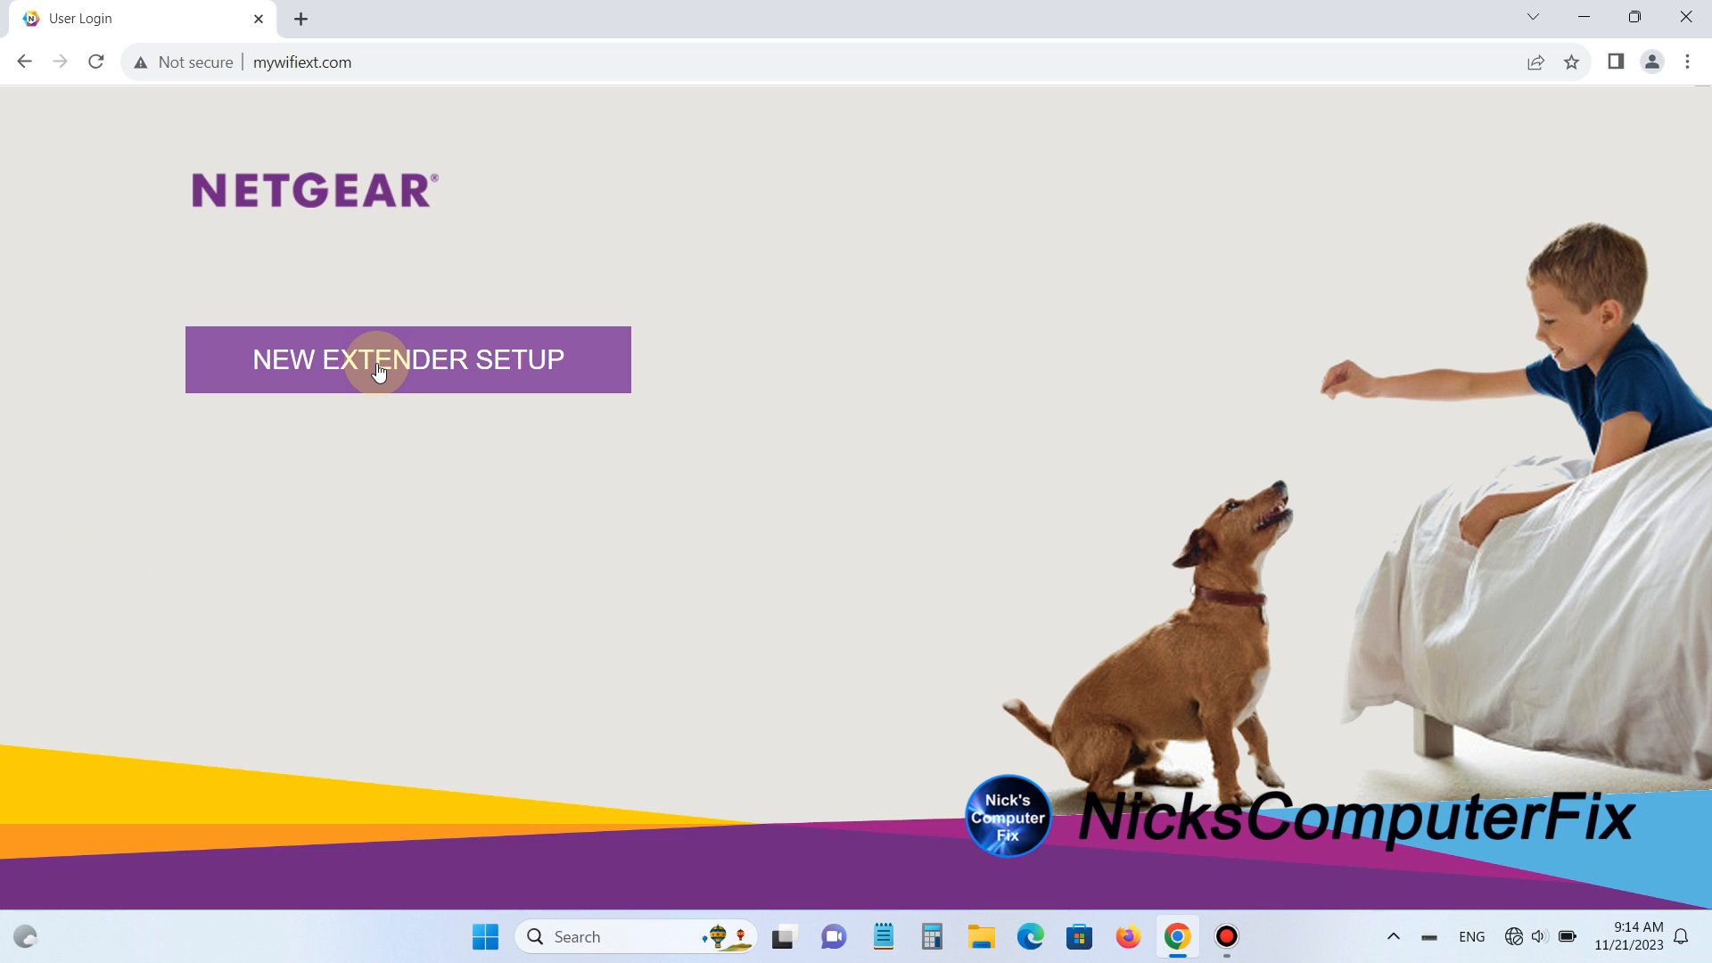
- Start New Extender Setup to reach the EX6110 Create Account form
left_click(406, 359)
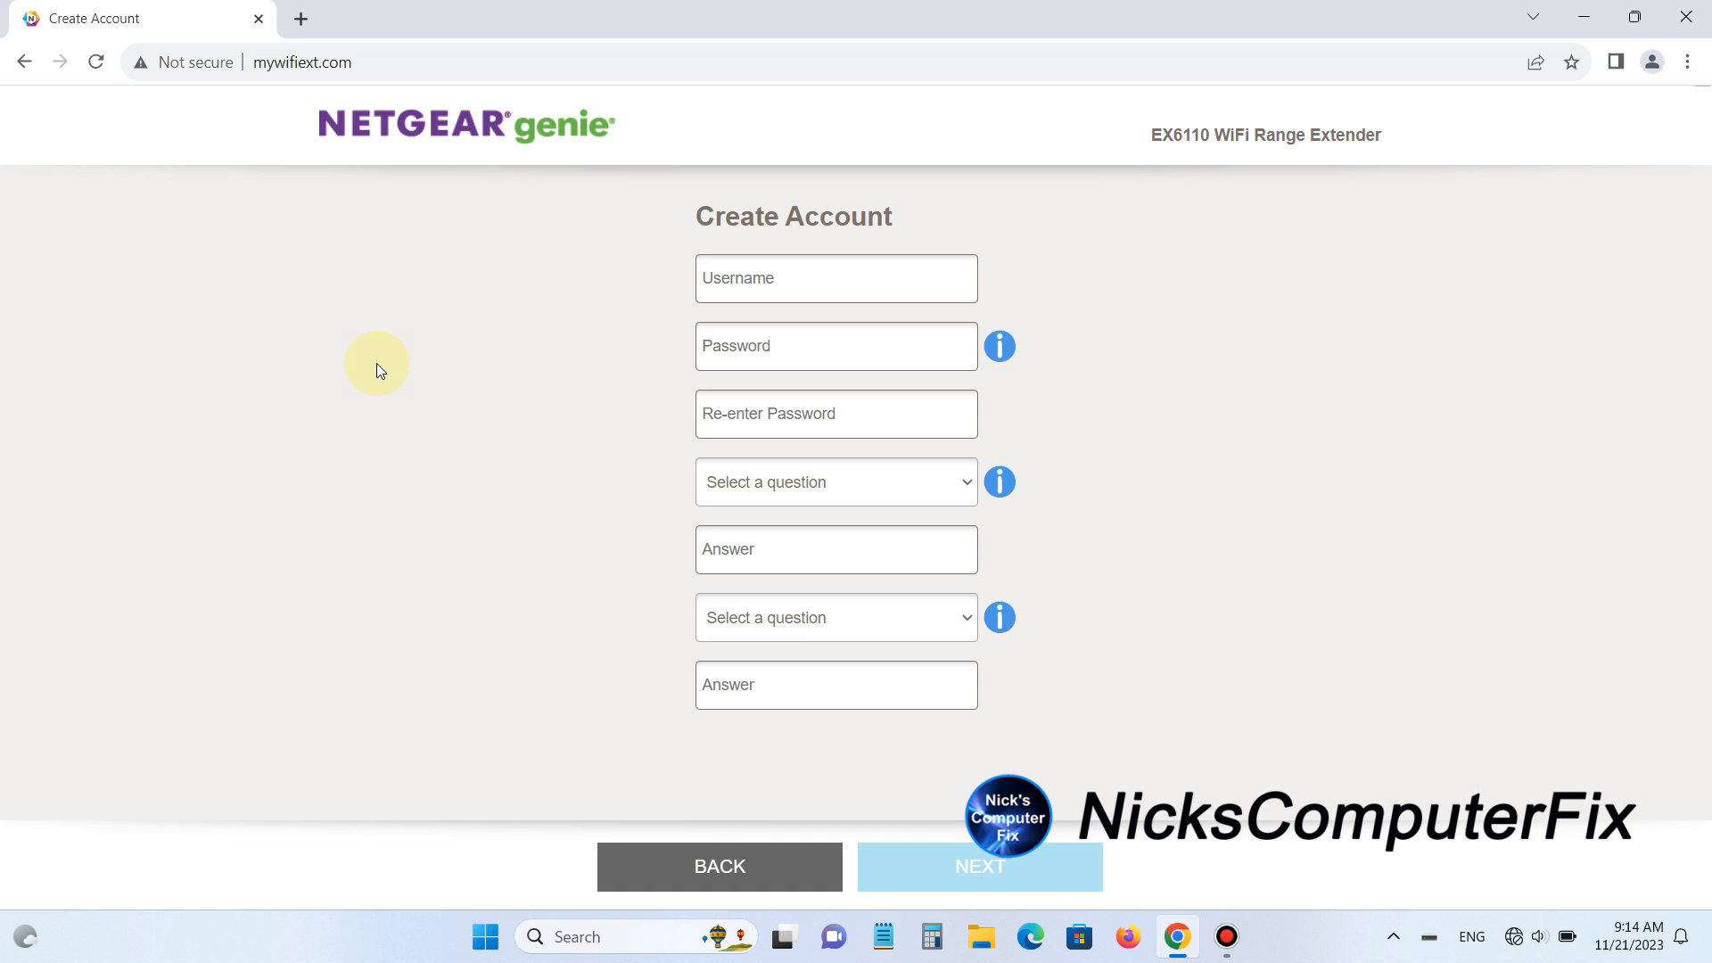
mouse_move(758, 245)
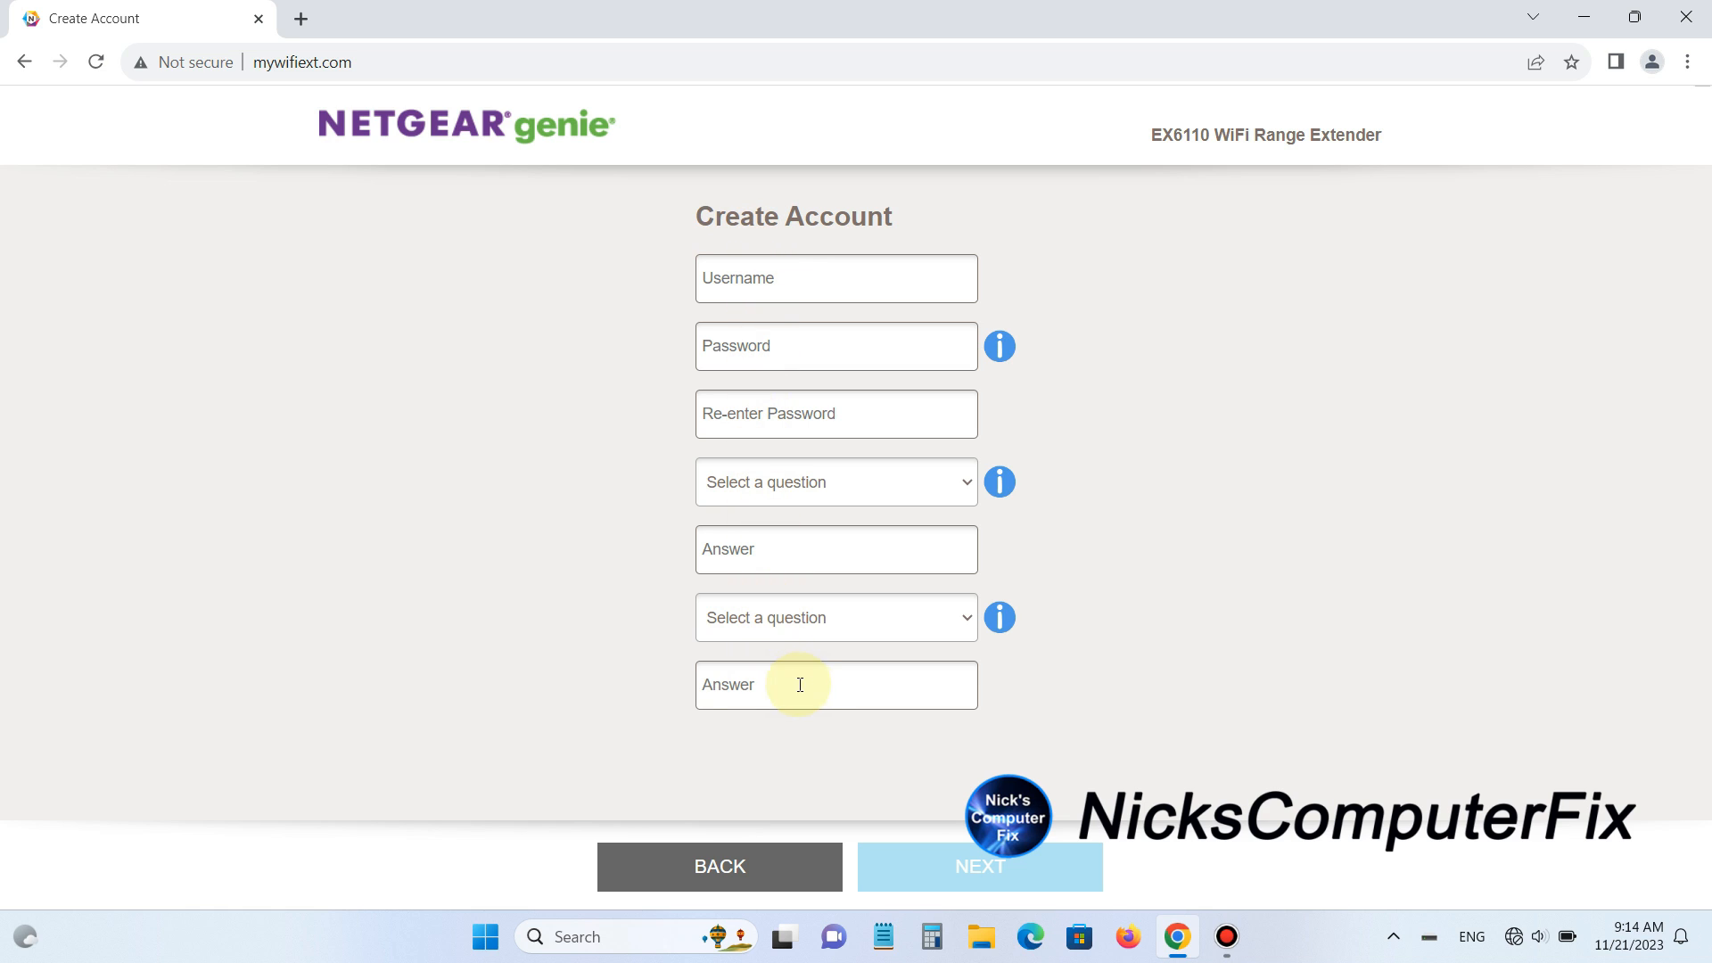
left_click(978, 867)
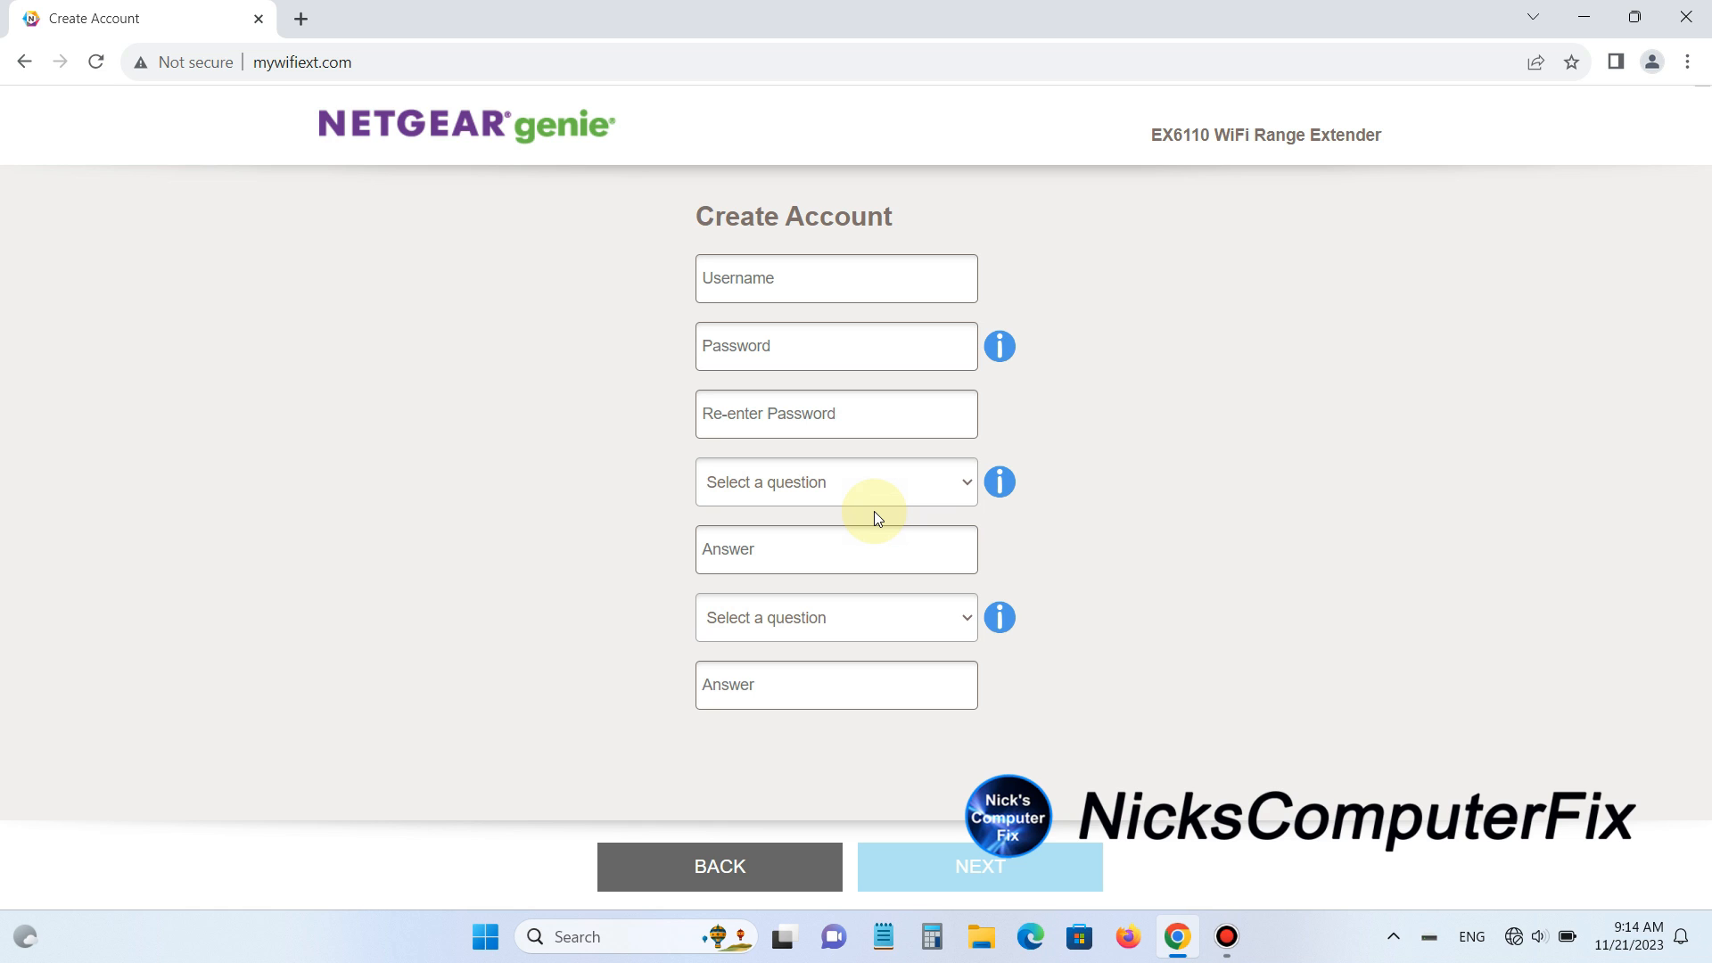
mouse_move(877, 519)
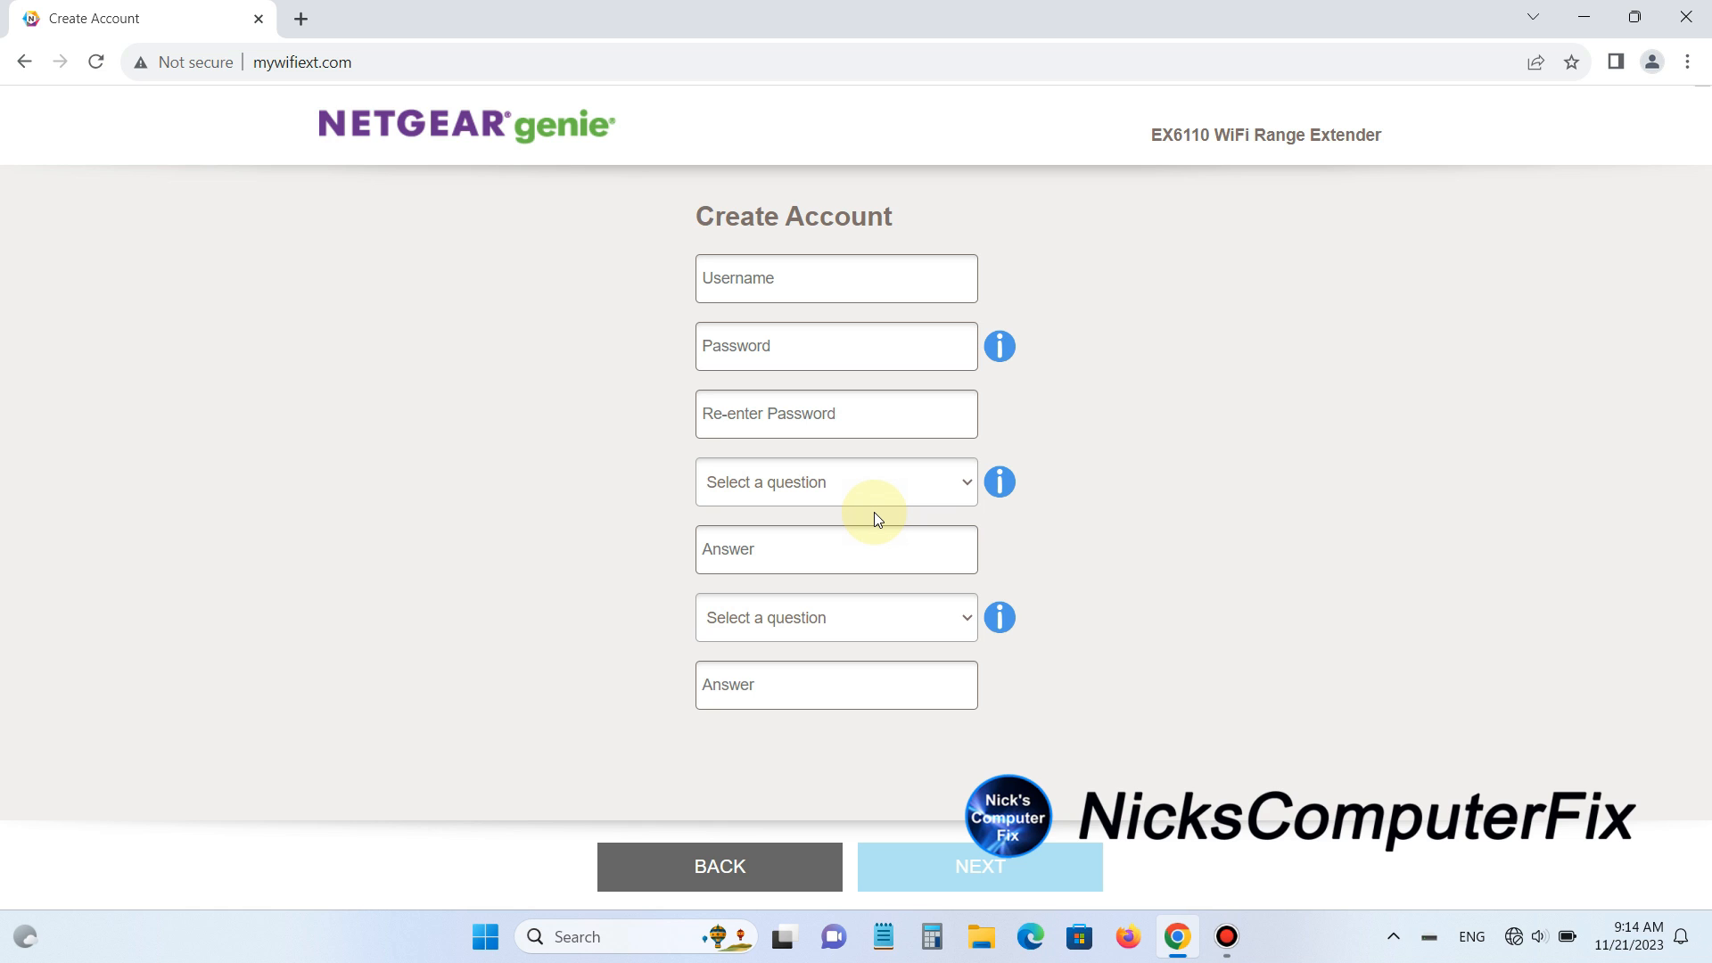